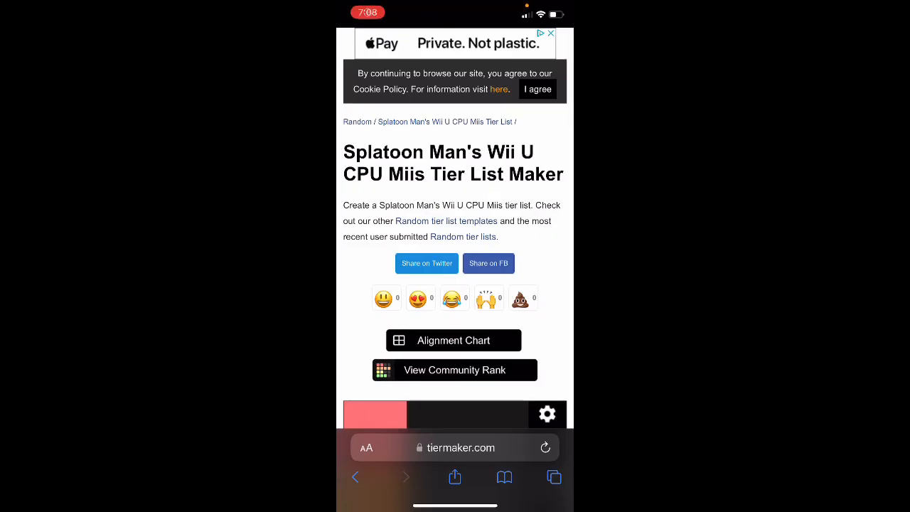
- Drop the red-shirted Mii into Terrible, then move it up to the Bad tier
{"action": "scroll", "scroll_direction": "down", "scroll_amount": 3}
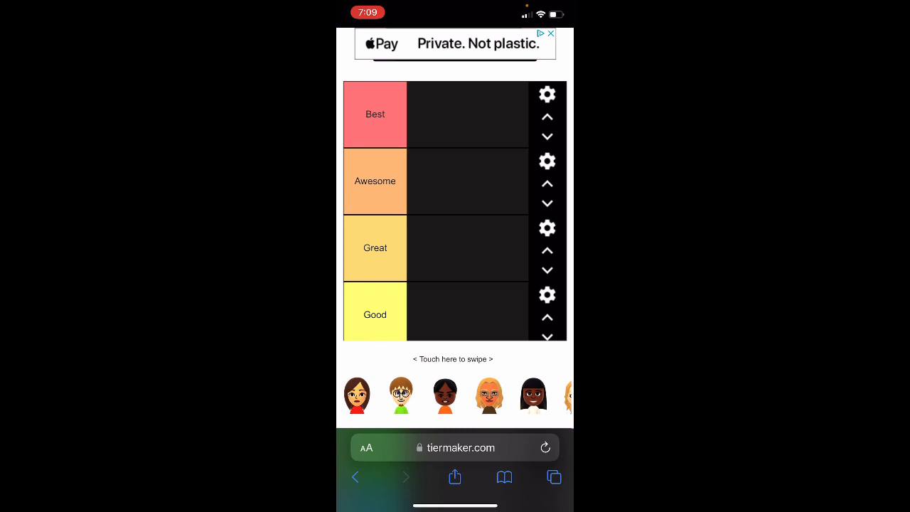
{"action": "scroll", "scroll_direction": "down", "scroll_amount": 3}
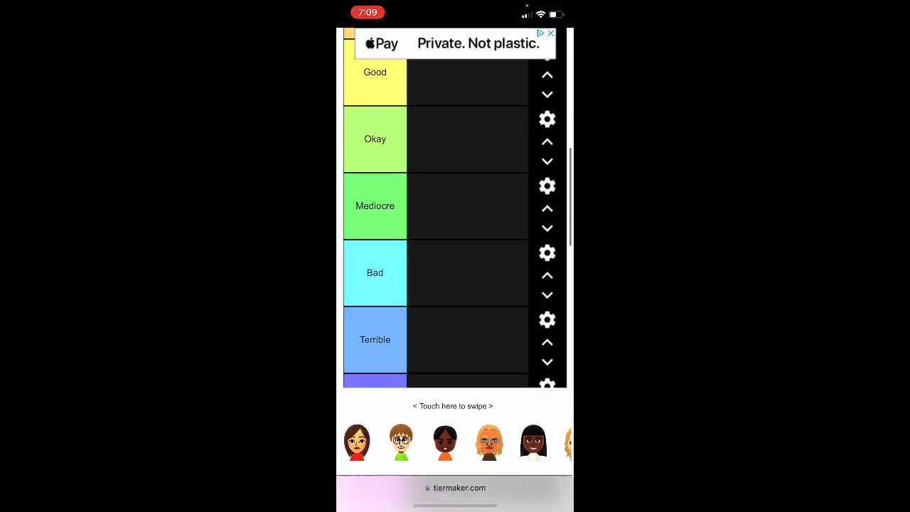
{"action": "scroll", "scroll_direction": "down", "scroll_amount": 3}
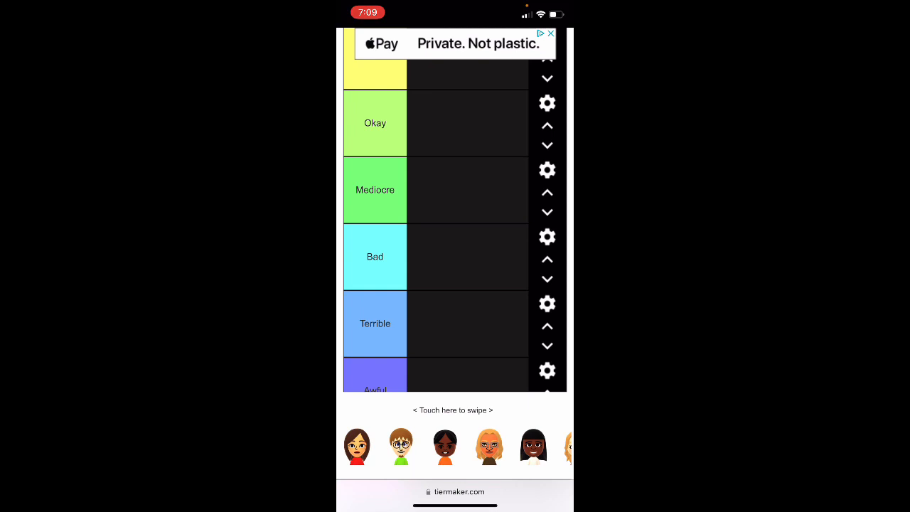
{"action": "left_click_drag", "start_coordinate": [357, 446], "coordinate": [425, 324]}
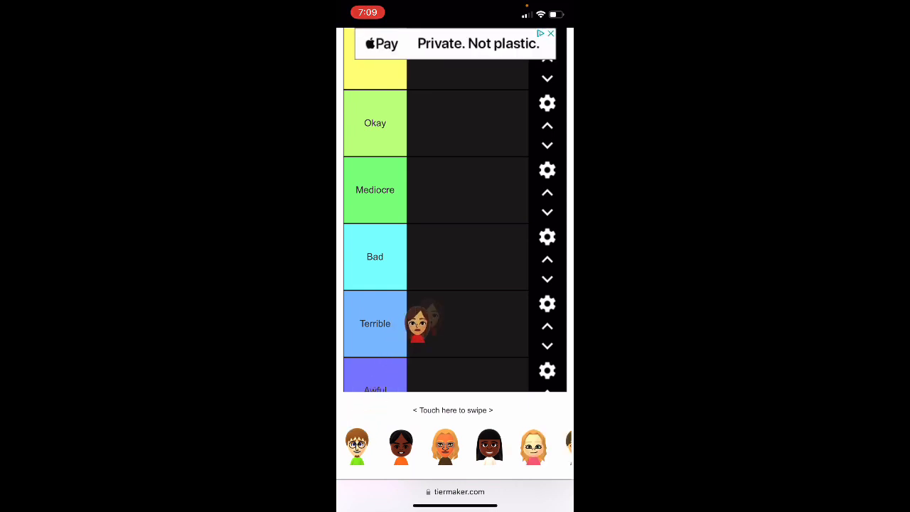
{"action": "left_click_drag", "start_coordinate": [425, 324], "coordinate": [429, 250]}
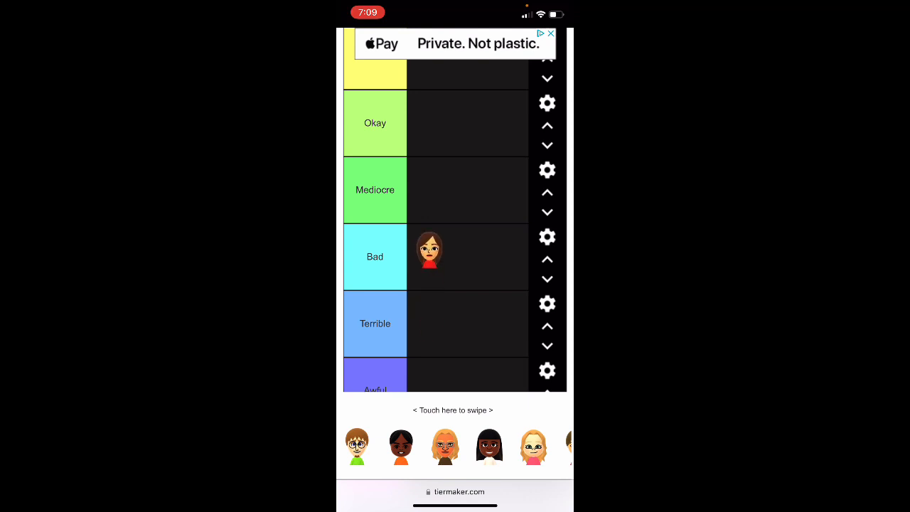
{"action": "scroll", "scroll_direction": "up", "scroll_amount": 3}
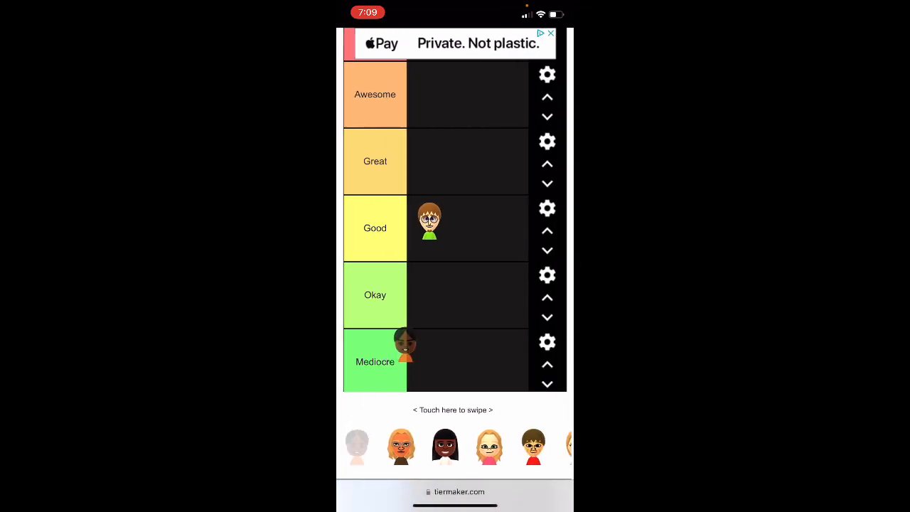
- Place the orange-shirted Mii and the glasses-wearing Mii in the Good tier
{"action": "left_click_drag", "start_coordinate": [406, 347], "coordinate": [472, 228]}
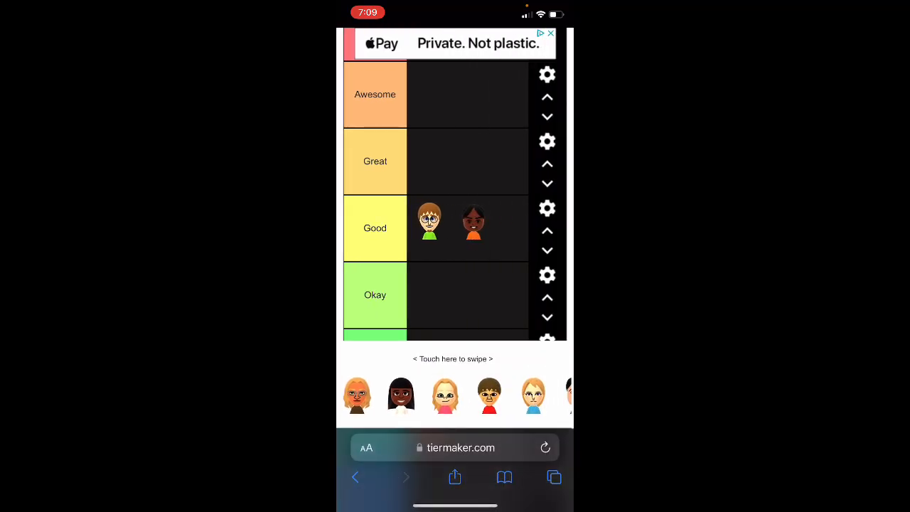
{"action": "scroll", "scroll_direction": "down", "scroll_amount": 3}
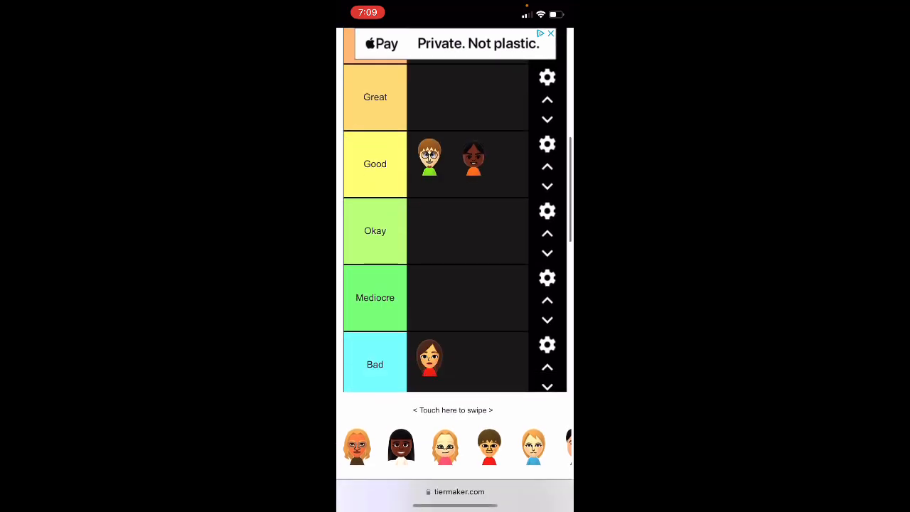
{"action": "scroll", "scroll_direction": "down", "scroll_amount": 3}
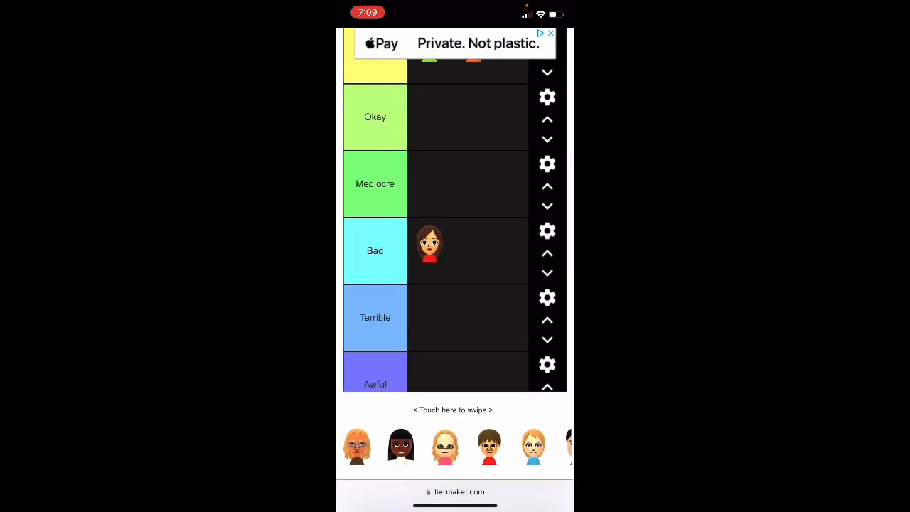
{"action": "left_click_drag", "start_coordinate": [356, 447], "coordinate": [396, 370]}
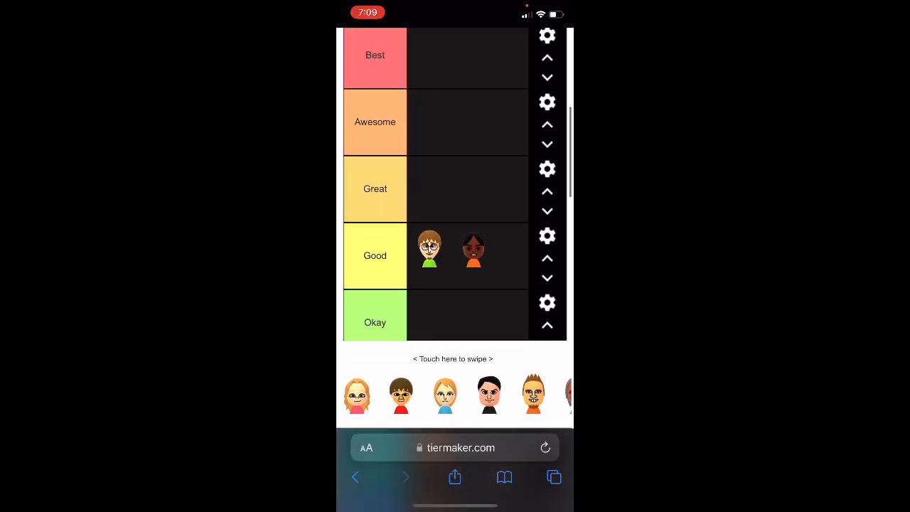
- Rank the blonde blue-shirted Mii as Great and drop more faces into Awesome, Good, Okay, Mediocre and Terrible
{"action": "scroll", "scroll_direction": "down", "scroll_amount": 3}
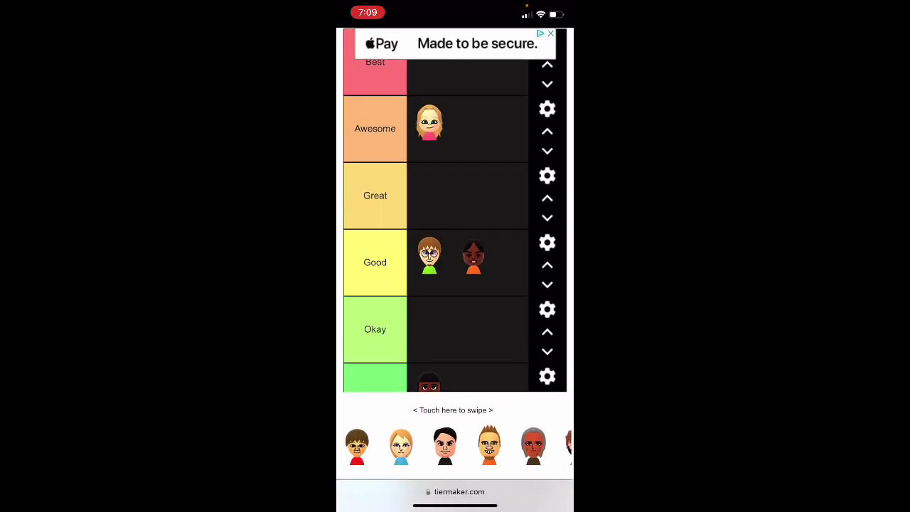
{"action": "left_click_drag", "start_coordinate": [357, 446], "coordinate": [378, 390]}
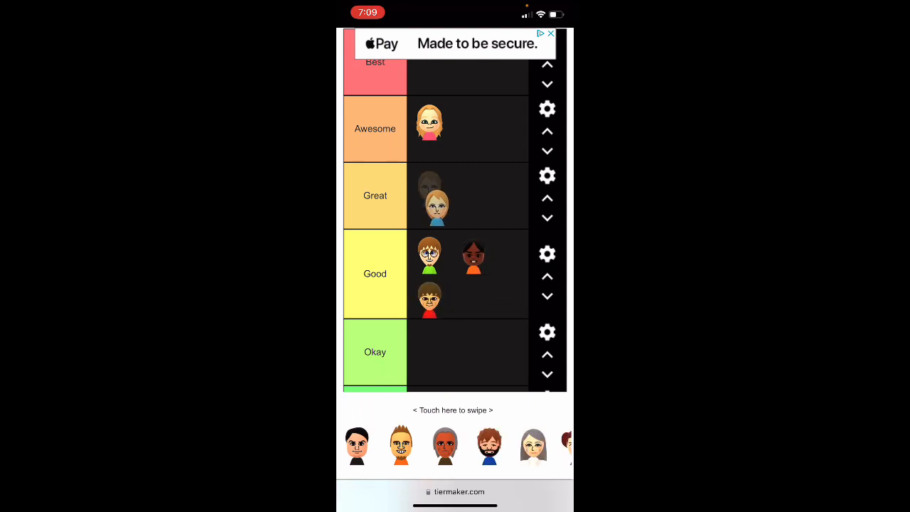
{"action": "scroll", "scroll_direction": "down", "scroll_amount": 3}
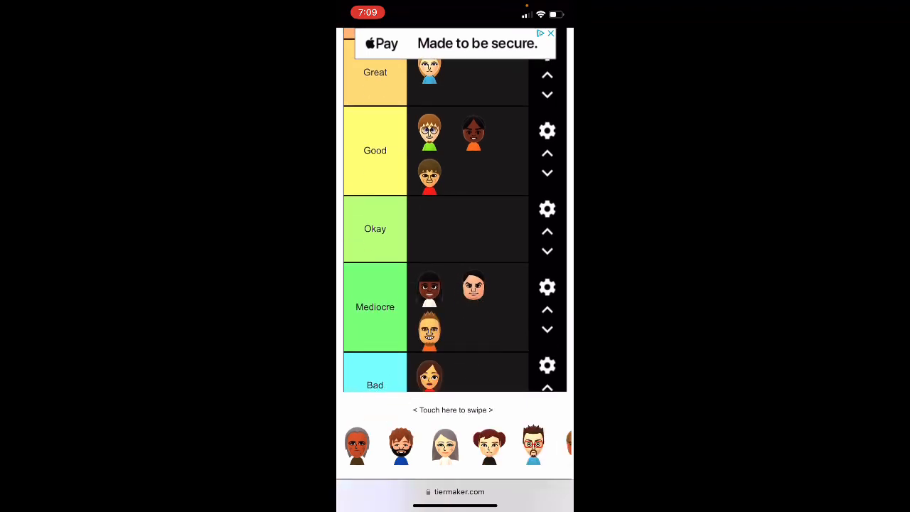
{"action": "scroll", "scroll_direction": "down", "scroll_amount": 3}
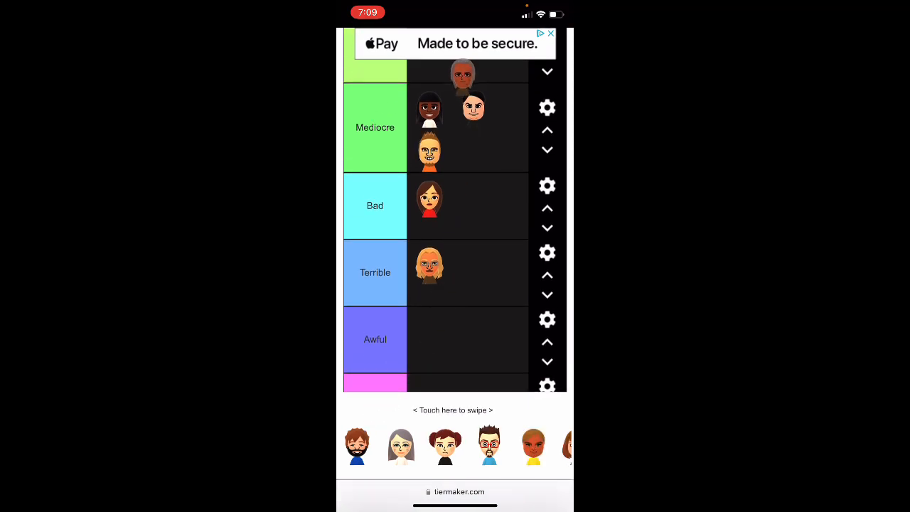
{"action": "scroll", "scroll_direction": "down", "scroll_amount": 3}
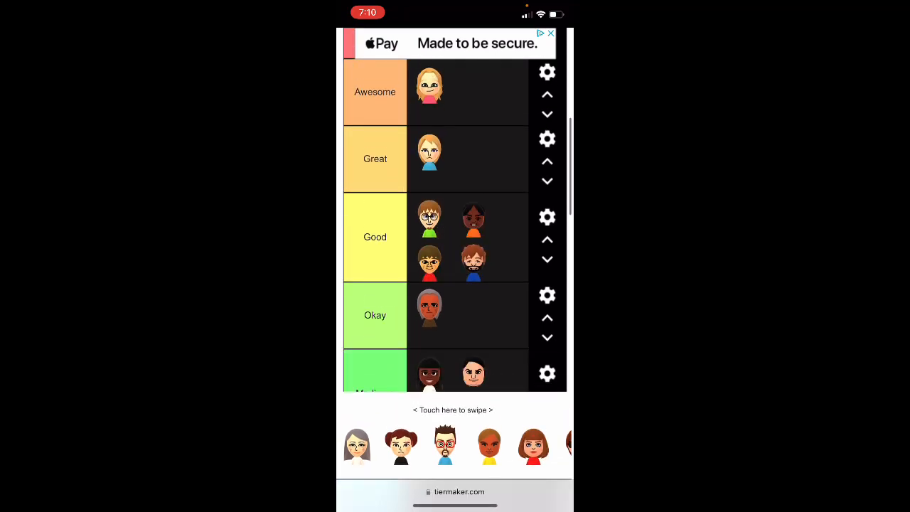
{"action": "scroll", "scroll_direction": "down", "scroll_amount": 3}
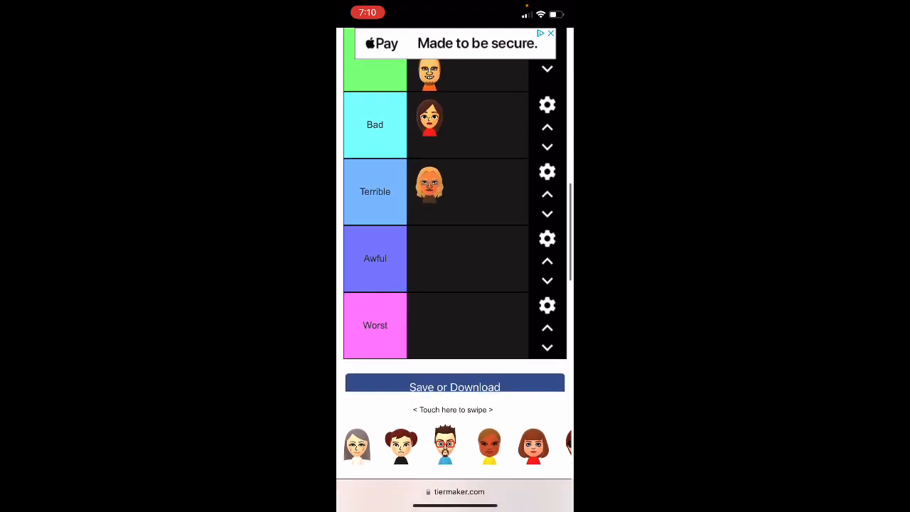
{"action": "scroll", "scroll_direction": "up", "scroll_amount": 3}
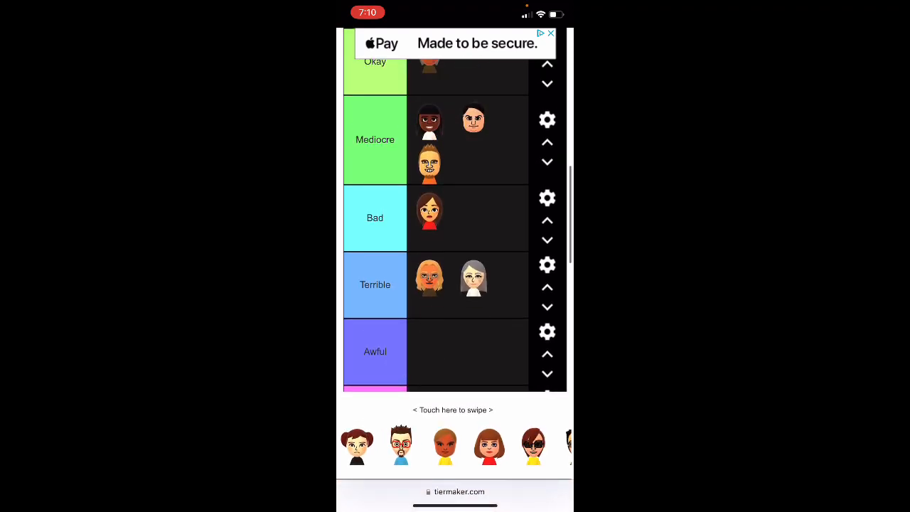
{"action": "scroll", "scroll_direction": "up", "scroll_amount": 3}
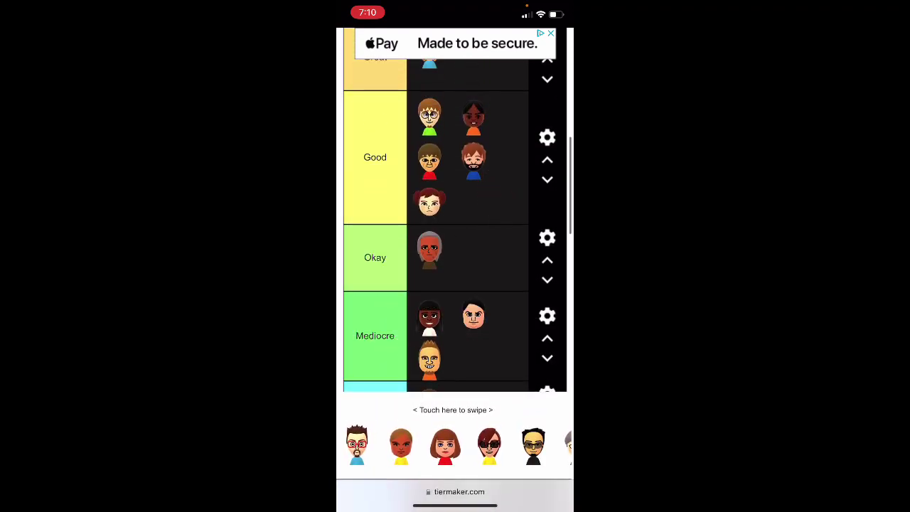
{"action": "scroll", "scroll_direction": "down", "scroll_amount": 3}
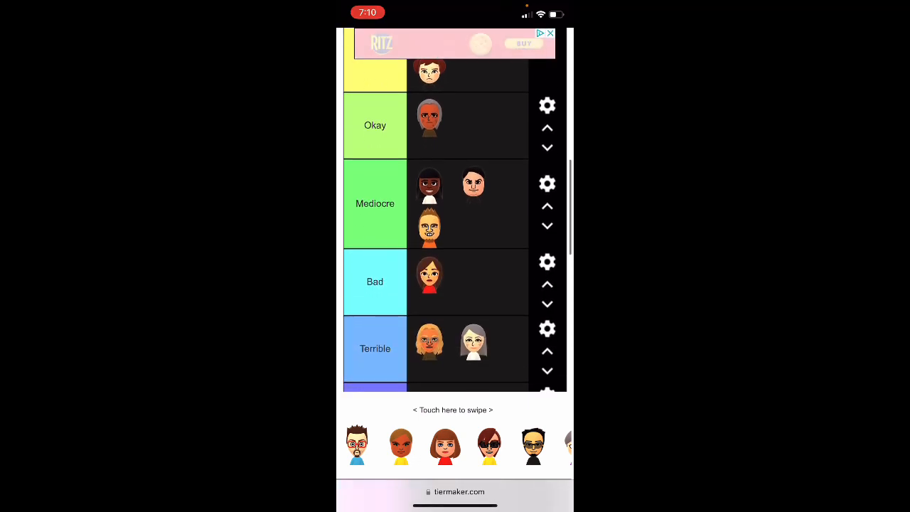
{"action": "scroll", "scroll_direction": "down", "scroll_amount": 3}
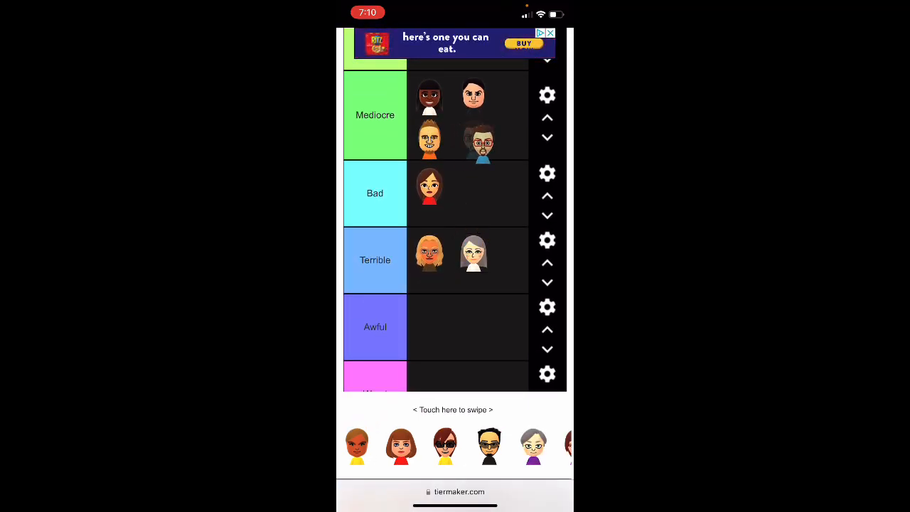
- Place the sunglasses-wearing Mii in Awesome beside the blonde Mii
{"action": "scroll", "scroll_direction": "up", "scroll_amount": 3}
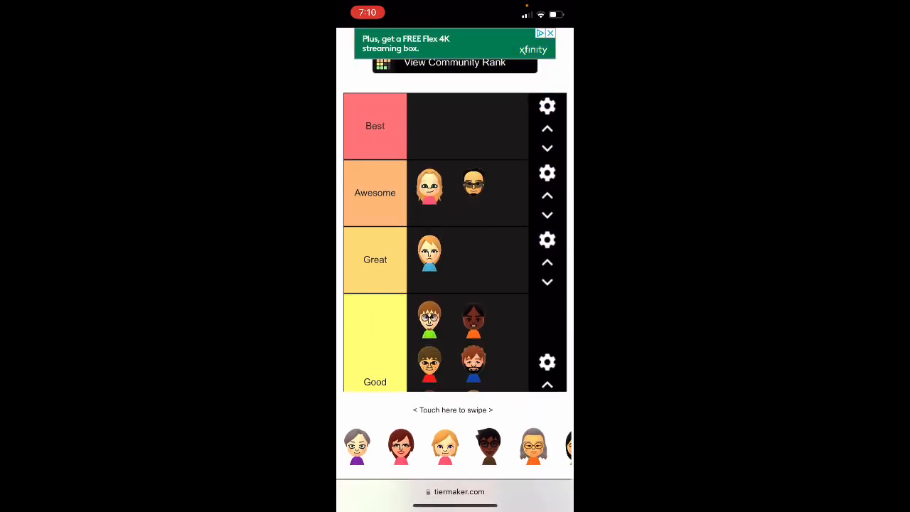
- Drag more tray Miis into Good, Okay, Mediocre, Bad and Terrible, bringing Great to four faces
{"action": "scroll", "scroll_direction": "down", "scroll_amount": 3}
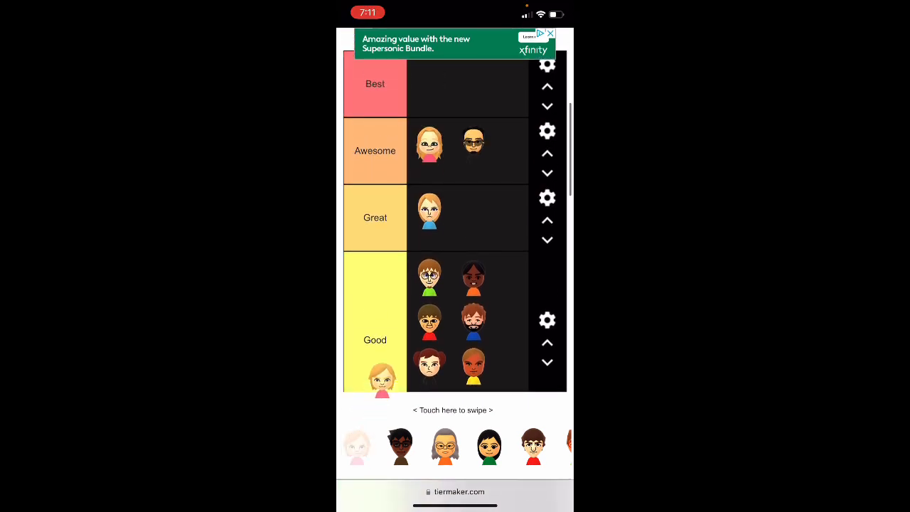
{"action": "scroll", "scroll_direction": "down", "scroll_amount": 3}
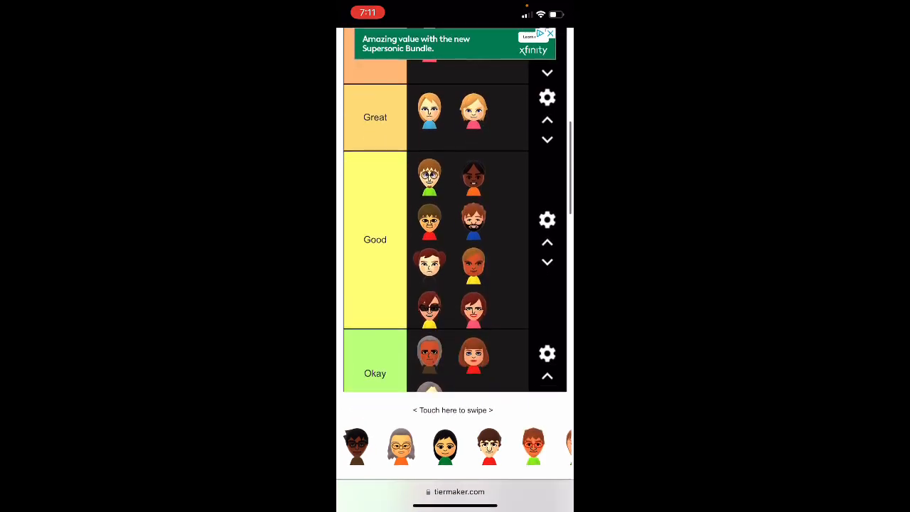
{"action": "scroll", "scroll_direction": "down", "scroll_amount": 3}
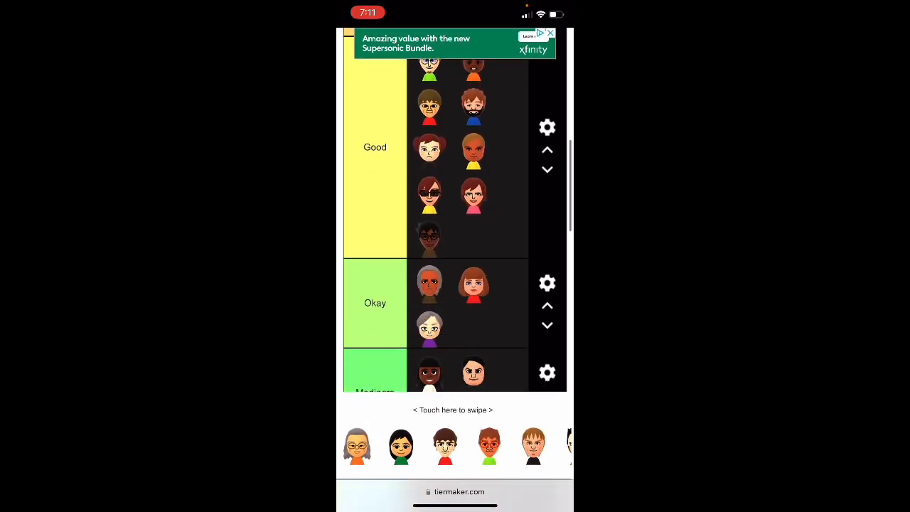
{"action": "scroll", "scroll_direction": "down", "scroll_amount": 3}
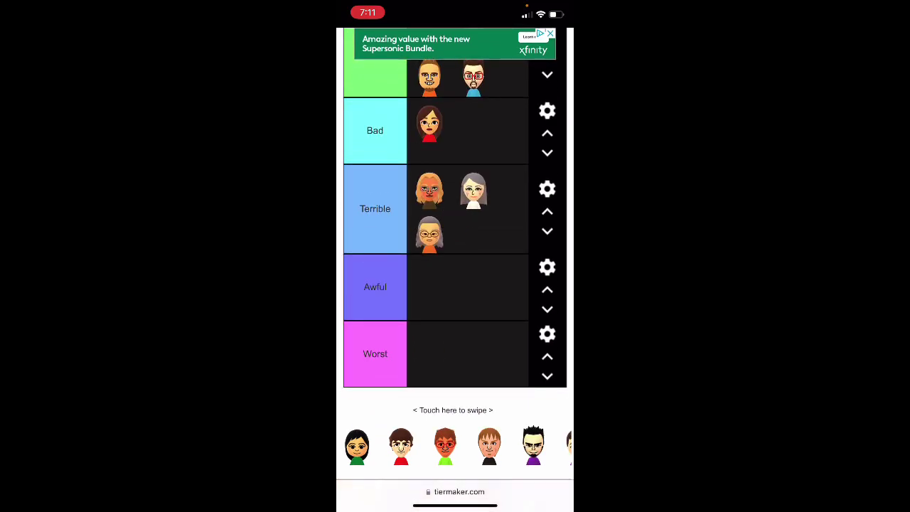
{"action": "scroll", "scroll_direction": "up", "scroll_amount": 3}
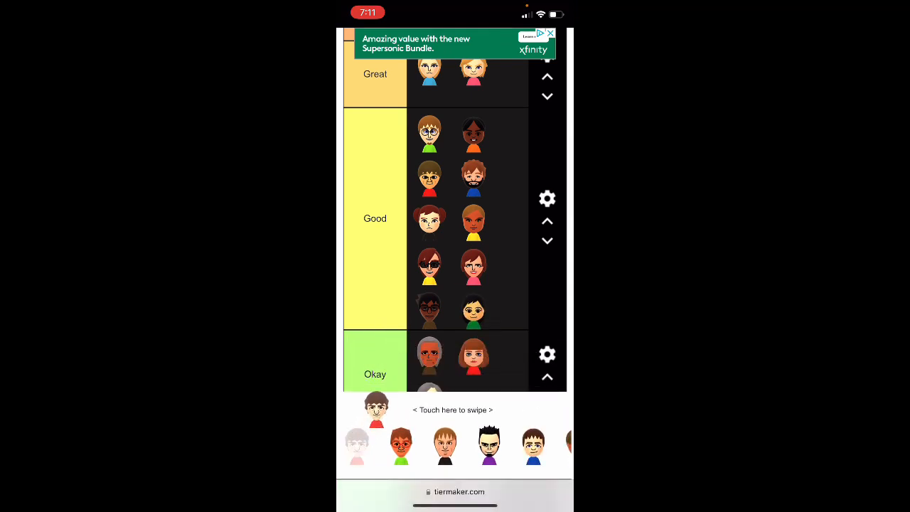
{"action": "scroll", "scroll_direction": "down", "scroll_amount": 3}
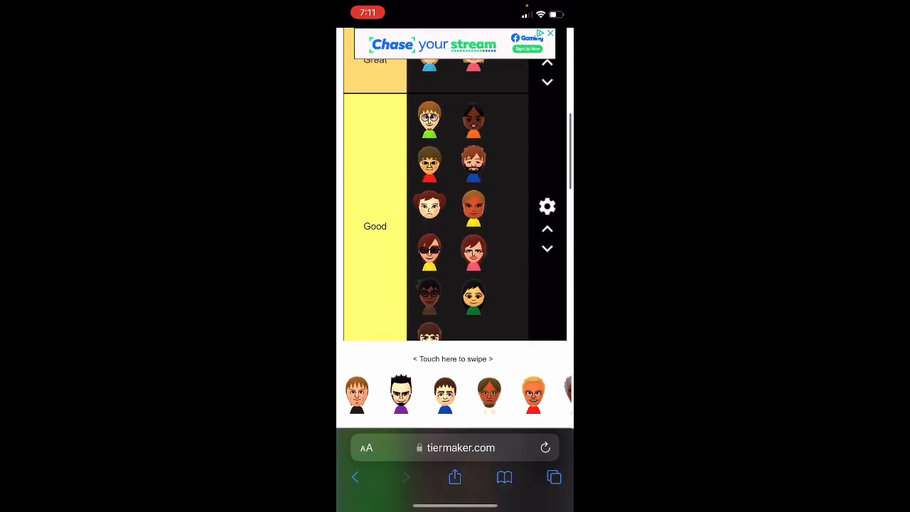
{"action": "scroll", "scroll_direction": "down", "scroll_amount": 3}
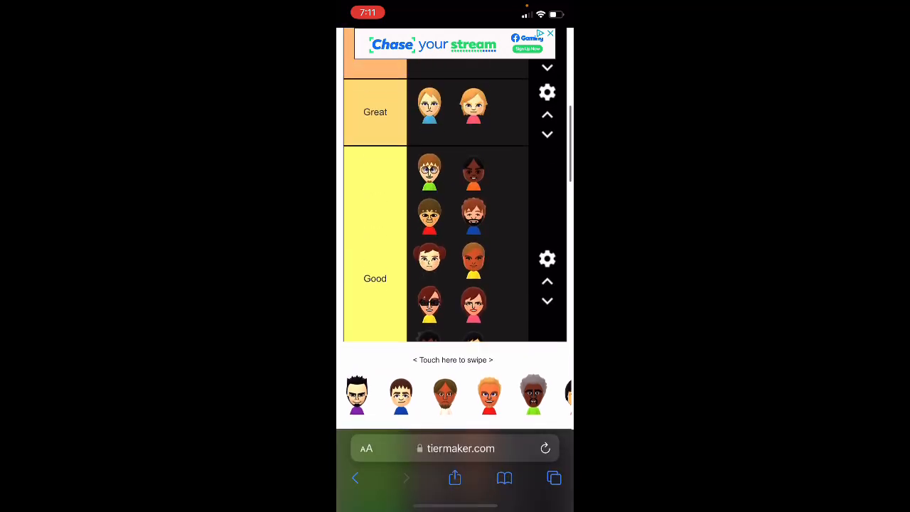
{"action": "scroll", "scroll_direction": "up", "scroll_amount": 3}
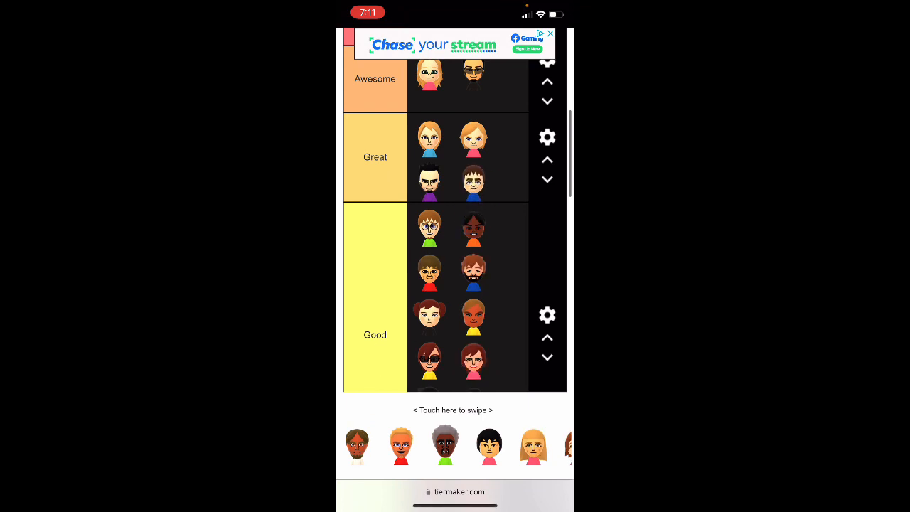
{"action": "scroll", "scroll_direction": "down", "scroll_amount": 3}
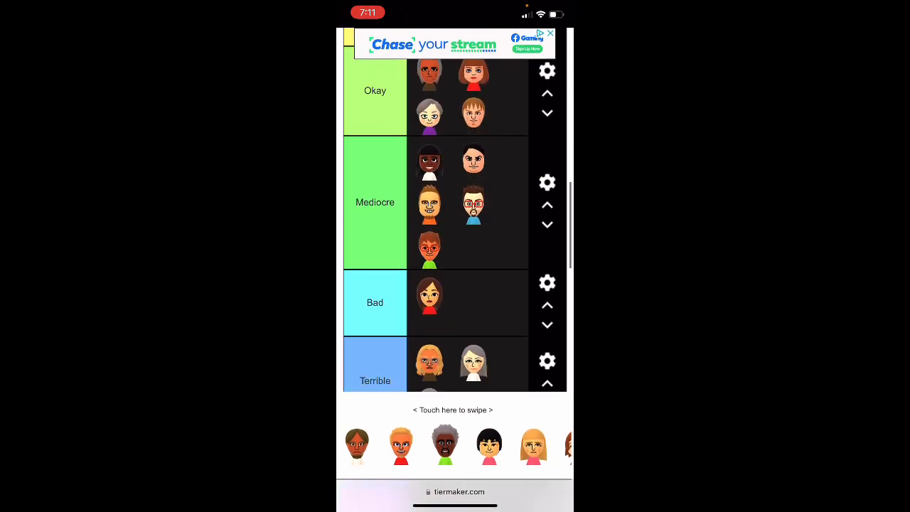
- Rank more Miis so Great holds seven, Good over a dozen, and Bad and Terrible three each
{"action": "scroll", "scroll_direction": "up", "scroll_amount": 3}
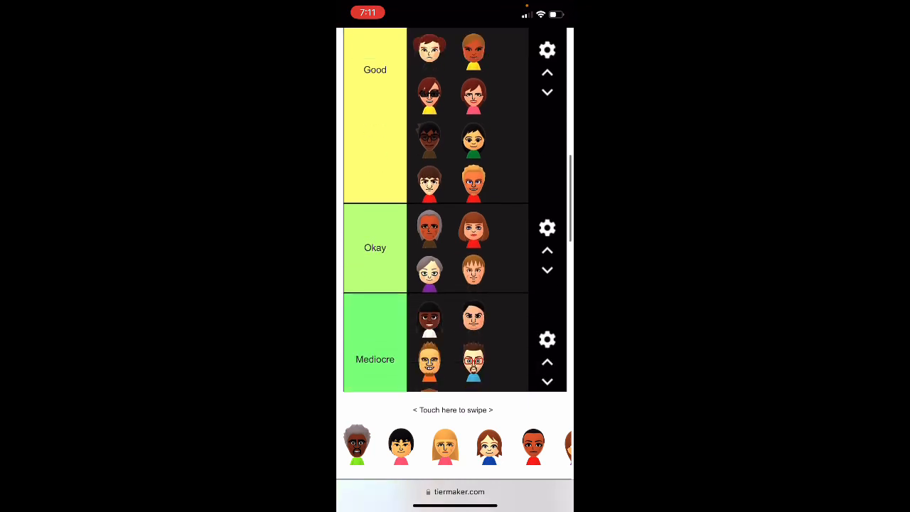
{"action": "scroll", "scroll_direction": "down", "scroll_amount": 3}
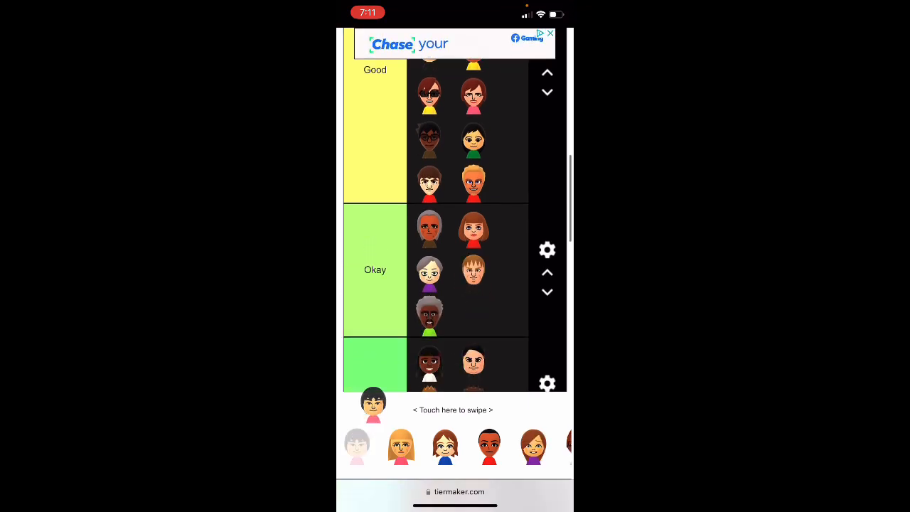
{"action": "scroll", "scroll_direction": "up", "scroll_amount": 3}
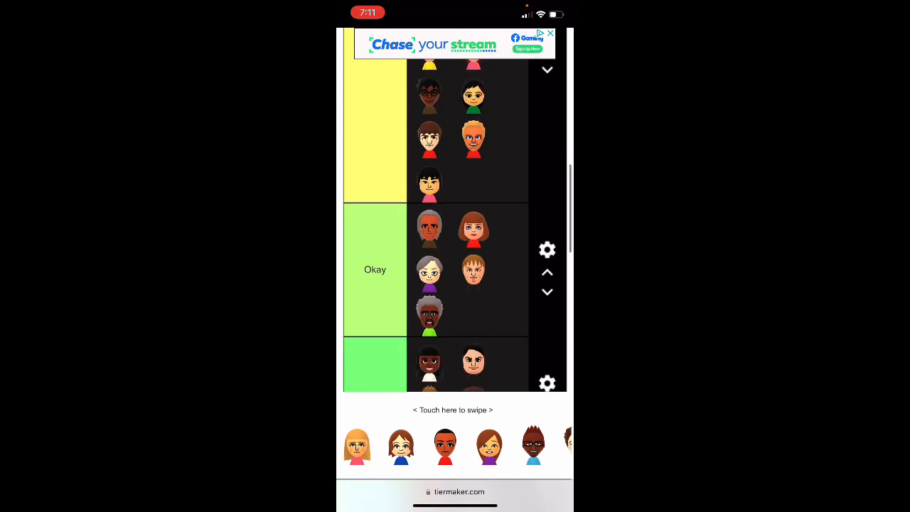
{"action": "scroll", "scroll_direction": "down", "scroll_amount": 3}
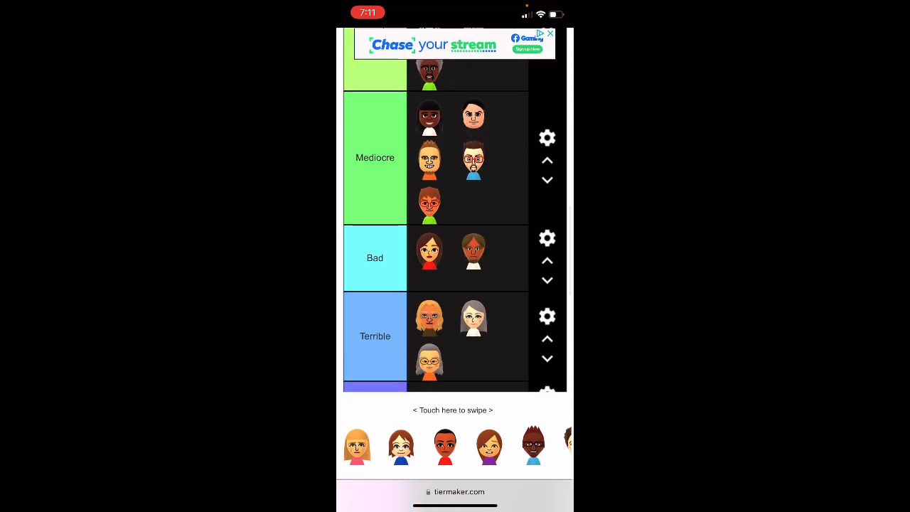
{"action": "scroll", "scroll_direction": "down", "scroll_amount": 3}
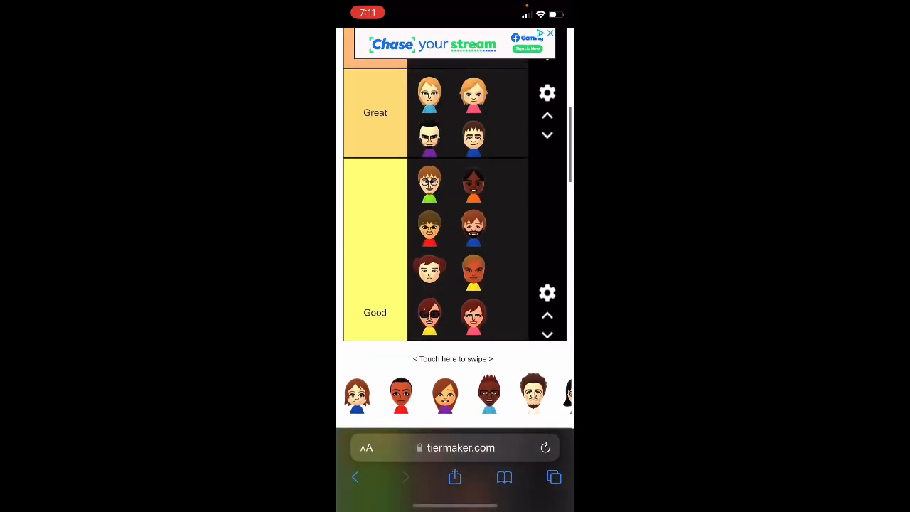
{"action": "scroll", "scroll_direction": "down", "scroll_amount": 3}
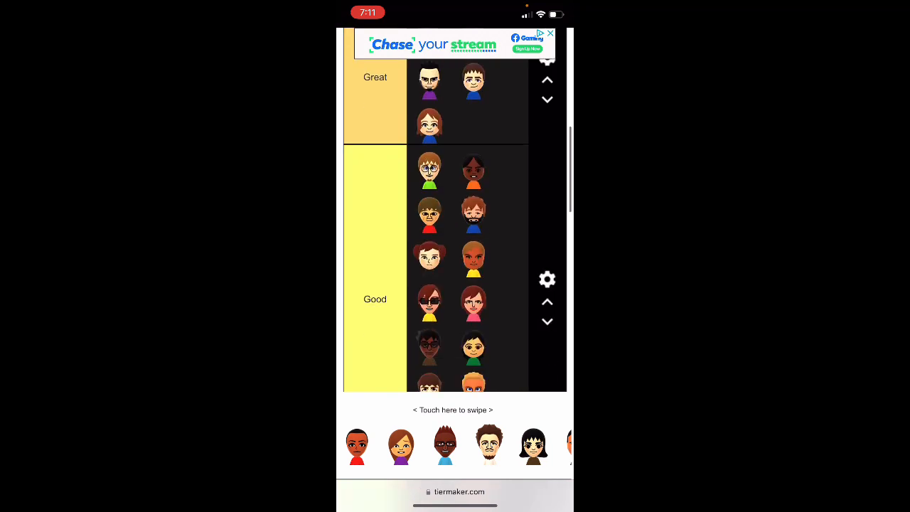
{"action": "scroll", "scroll_direction": "down", "scroll_amount": 3}
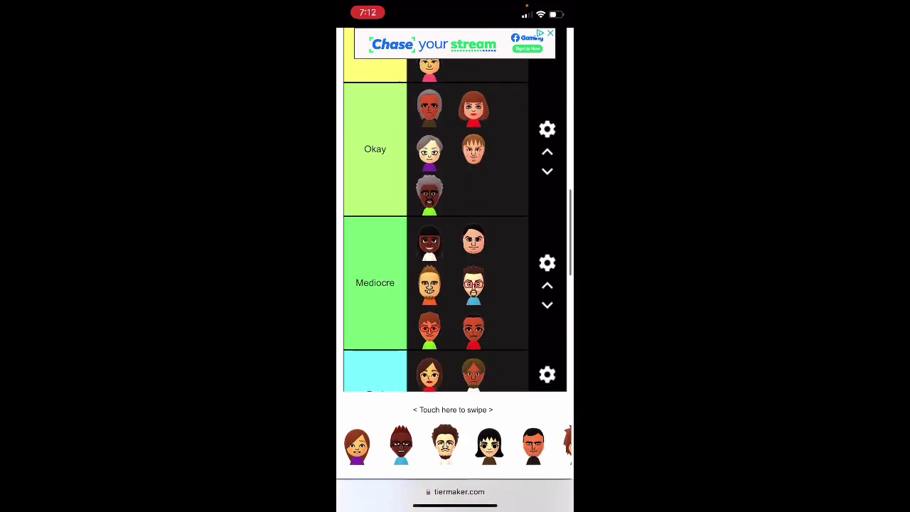
{"action": "scroll", "scroll_direction": "up", "scroll_amount": 3}
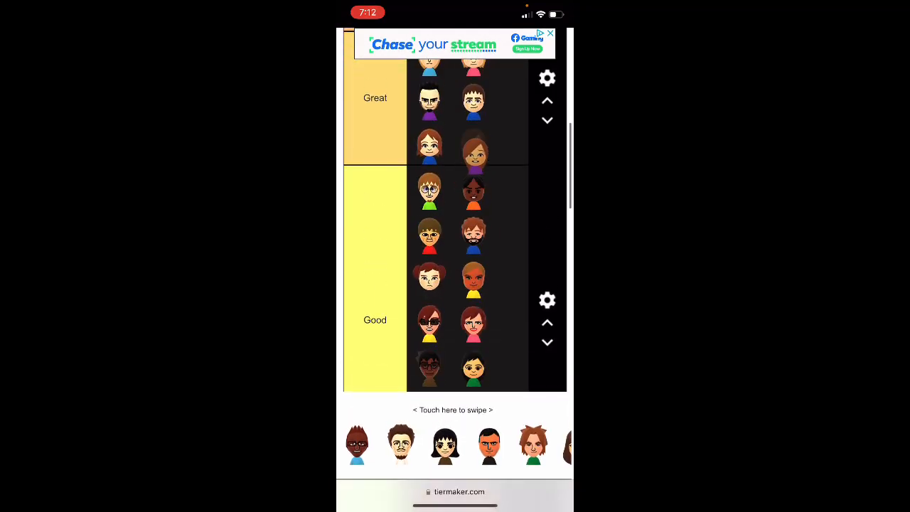
{"action": "scroll", "scroll_direction": "down", "scroll_amount": 3}
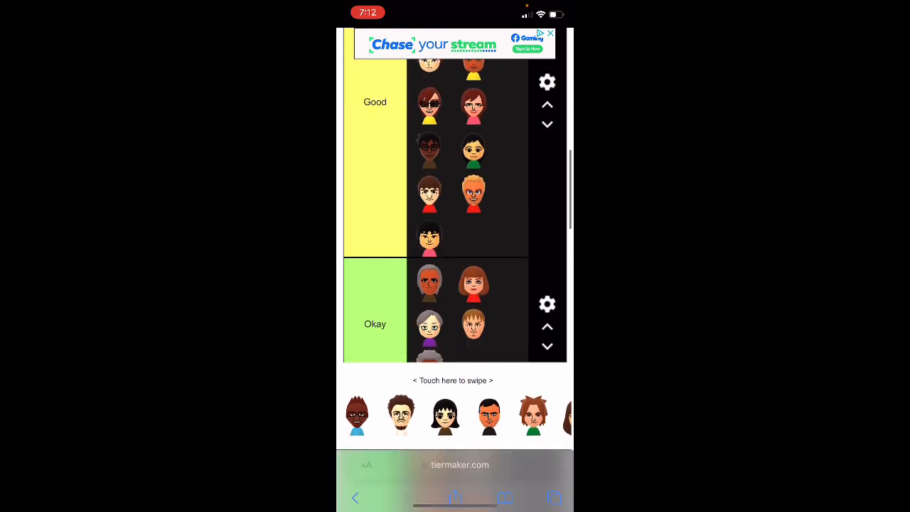
{"action": "scroll", "scroll_direction": "down", "scroll_amount": 3}
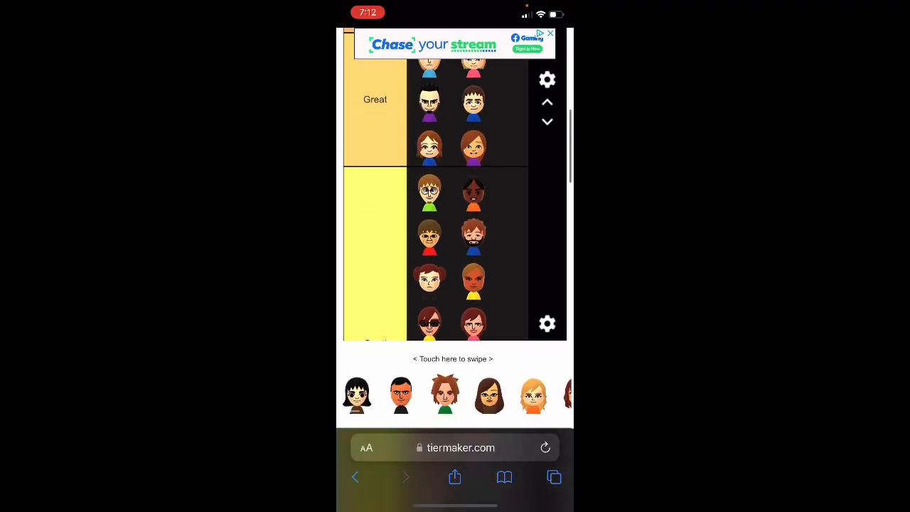
{"action": "scroll", "scroll_direction": "down", "scroll_amount": 3}
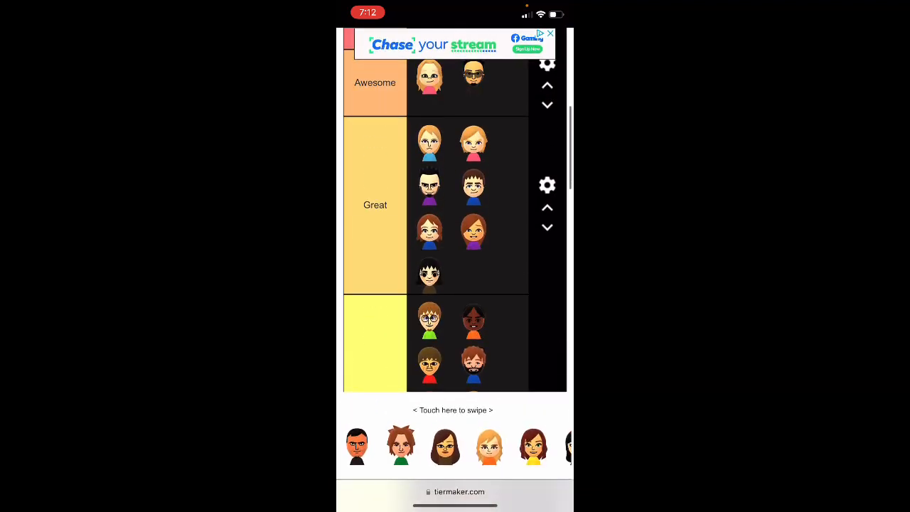
{"action": "scroll", "scroll_direction": "down", "scroll_amount": 3}
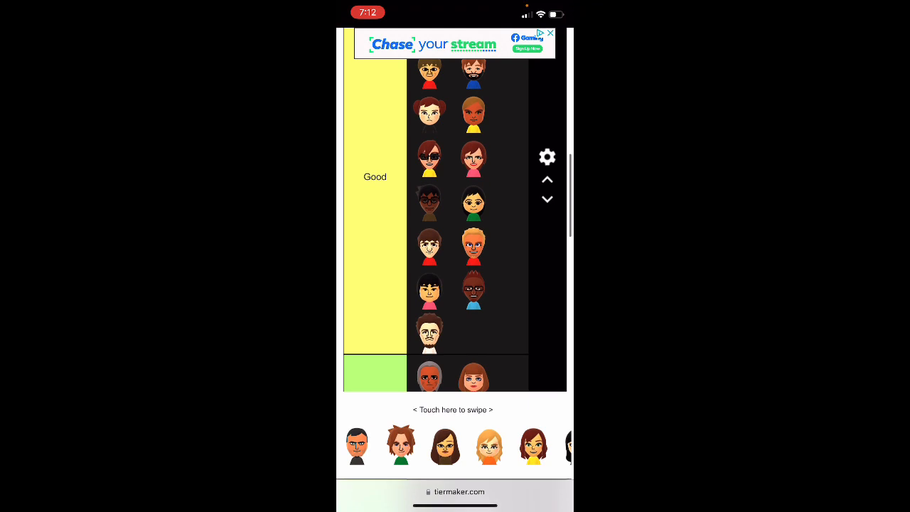
{"action": "scroll", "scroll_direction": "left", "scroll_amount": 3}
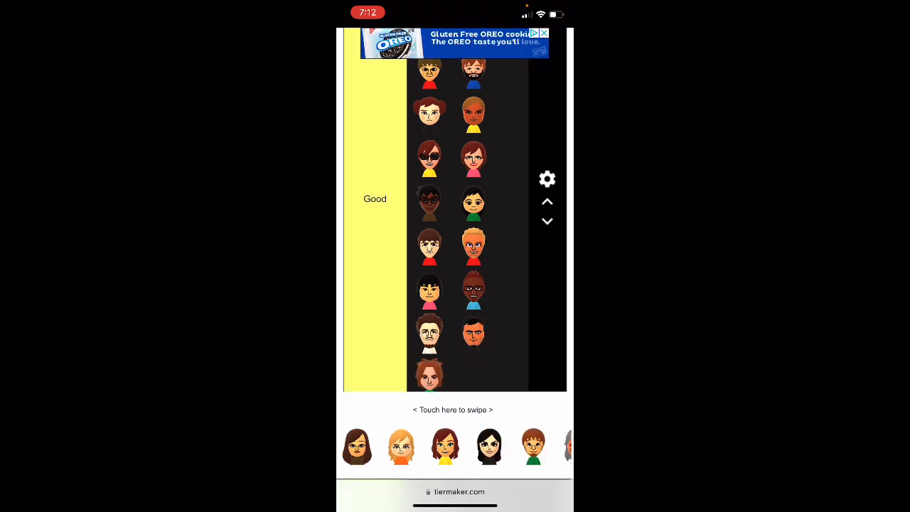
{"action": "scroll", "scroll_direction": "down", "scroll_amount": 3}
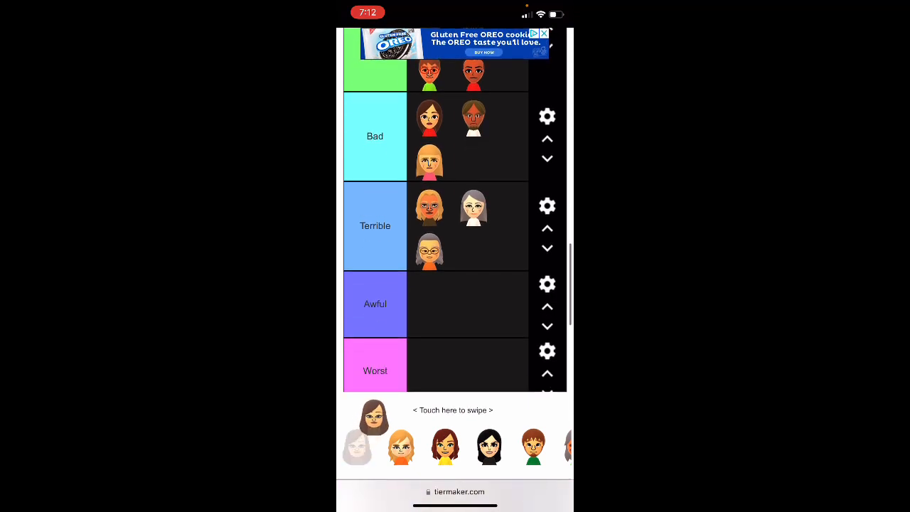
- Place the long-haired Mii in Awful, give Worst its first Mii, and add faces to Great and Good
{"action": "left_click_drag", "start_coordinate": [376, 418], "coordinate": [430, 304]}
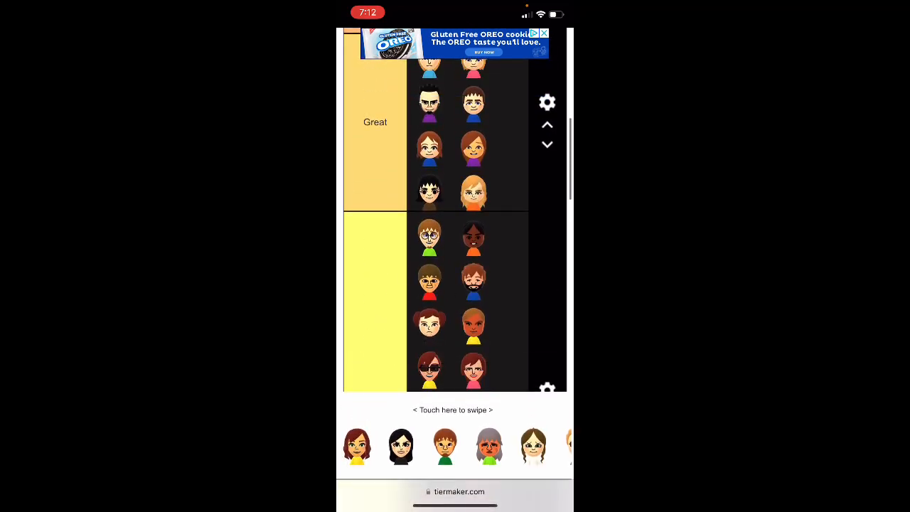
{"action": "scroll", "scroll_direction": "down", "scroll_amount": 3}
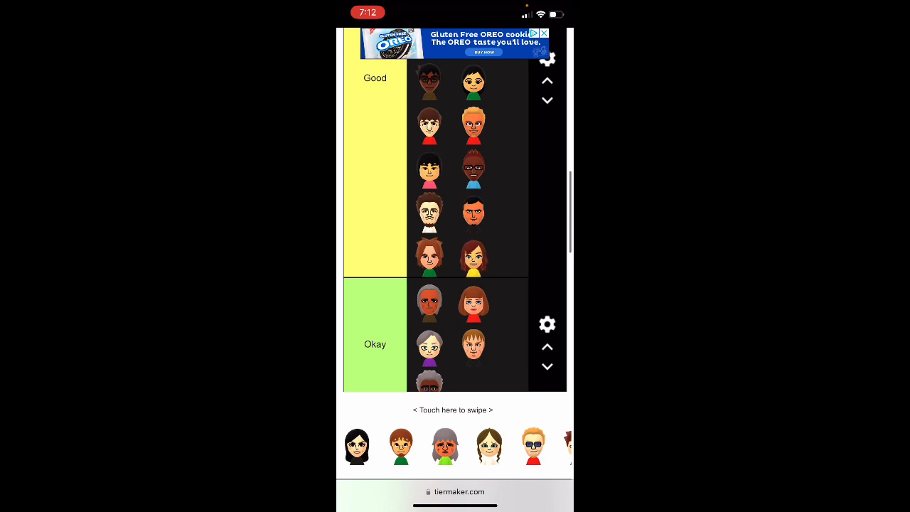
{"action": "scroll", "scroll_direction": "up", "scroll_amount": 3}
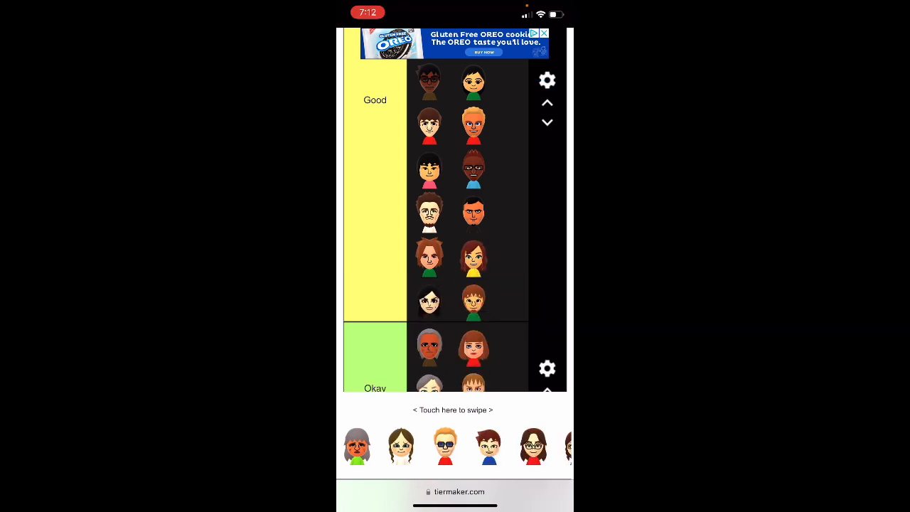
{"action": "scroll", "scroll_direction": "down", "scroll_amount": 3}
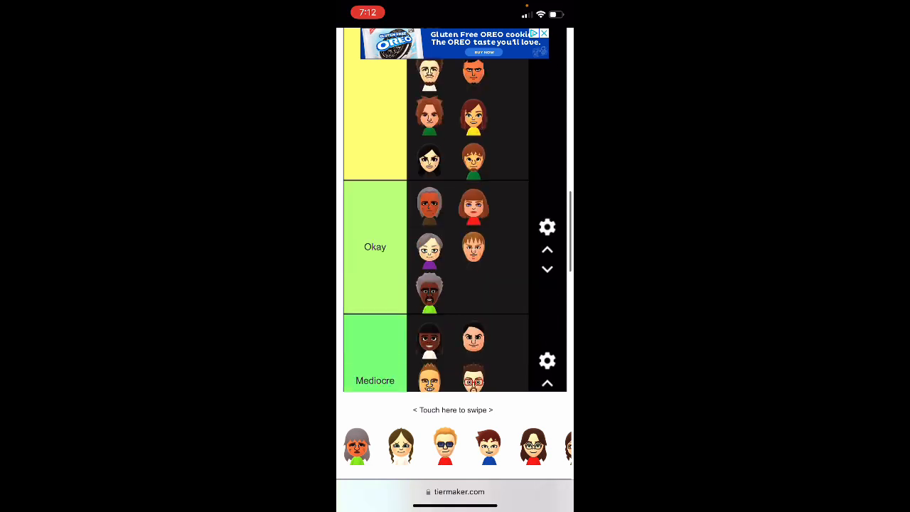
{"action": "scroll", "scroll_direction": "down", "scroll_amount": 3}
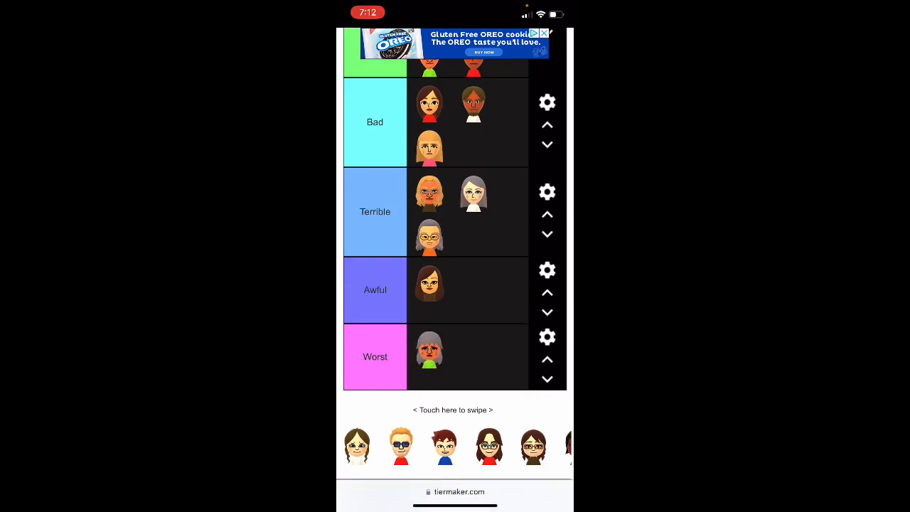
{"action": "scroll", "scroll_direction": "up", "scroll_amount": 3}
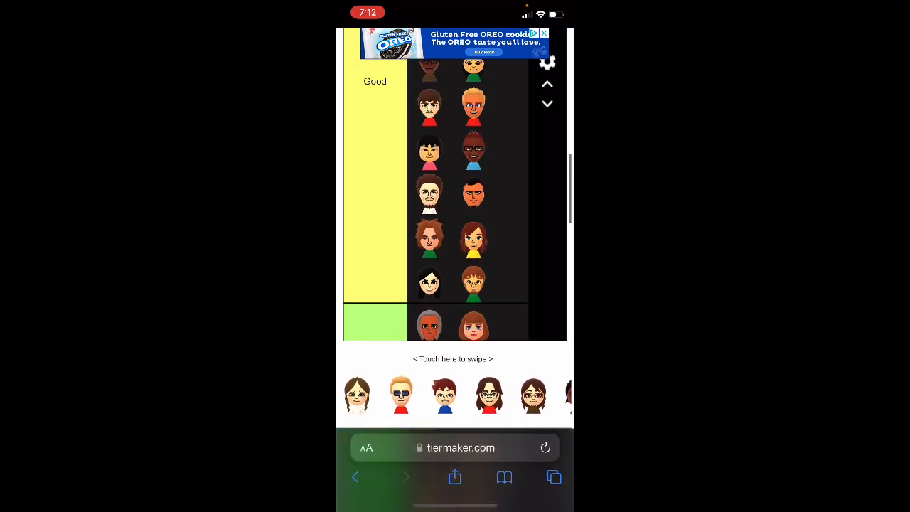
{"action": "scroll", "scroll_direction": "up", "scroll_amount": 3}
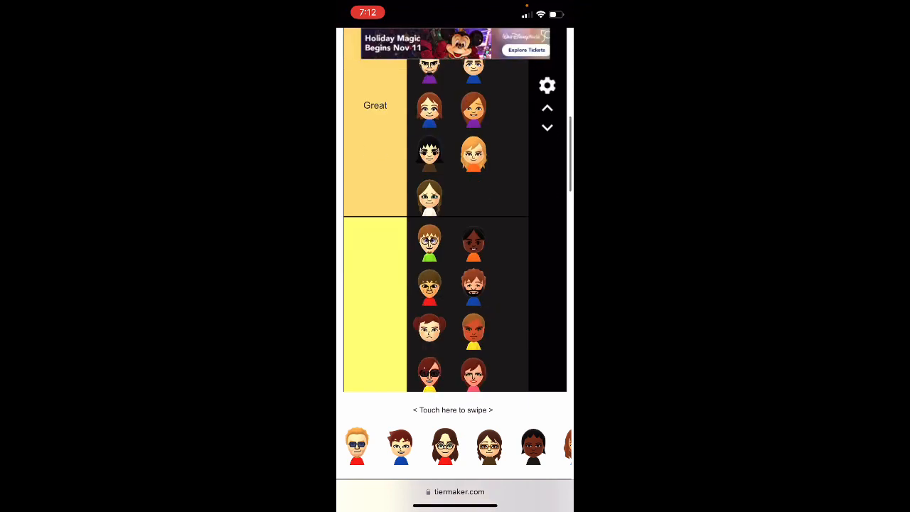
- Drag more tray Miis into Great, Good and Okay, bringing Great to eleven and Okay to six
{"action": "scroll", "scroll_direction": "down", "scroll_amount": 3}
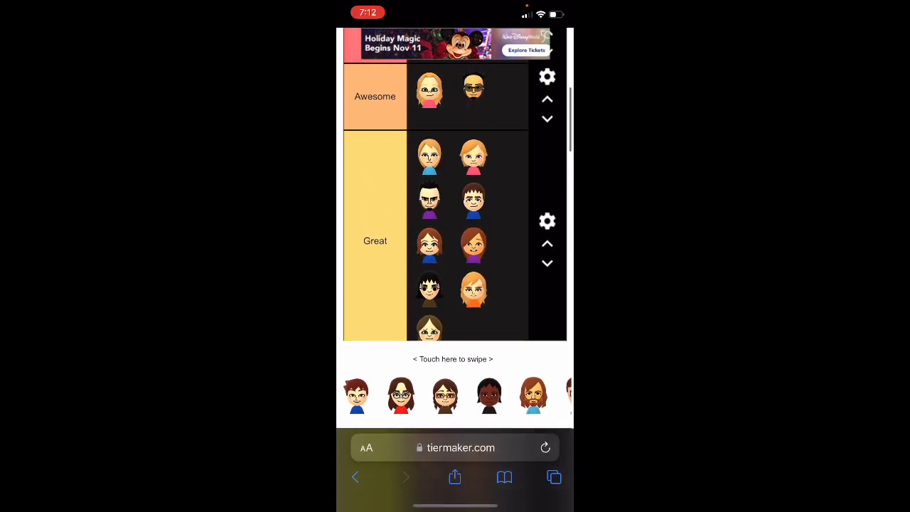
{"action": "scroll", "scroll_direction": "down", "scroll_amount": 3}
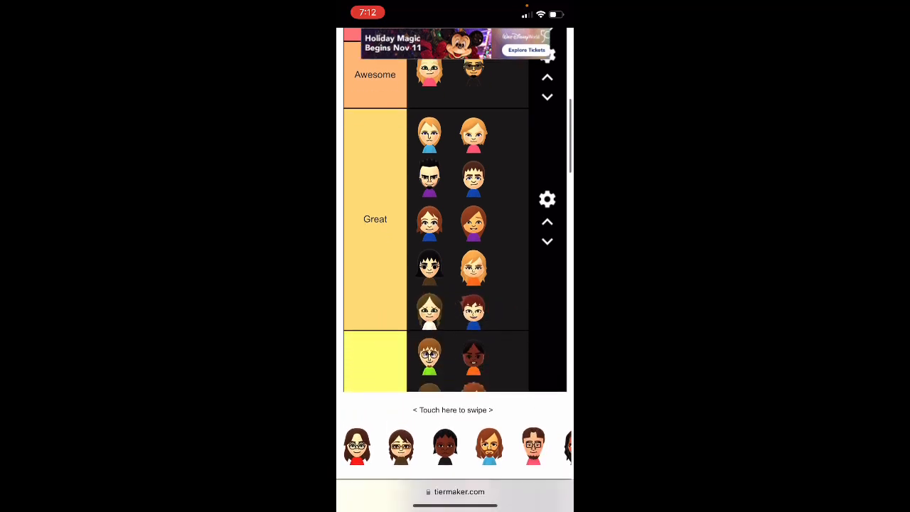
{"action": "scroll", "scroll_direction": "up", "scroll_amount": 3}
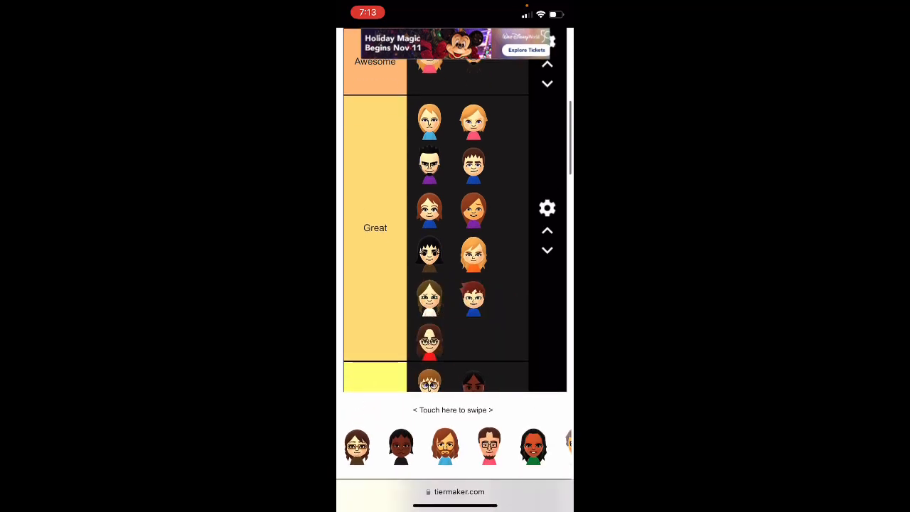
{"action": "scroll", "scroll_direction": "down", "scroll_amount": 3}
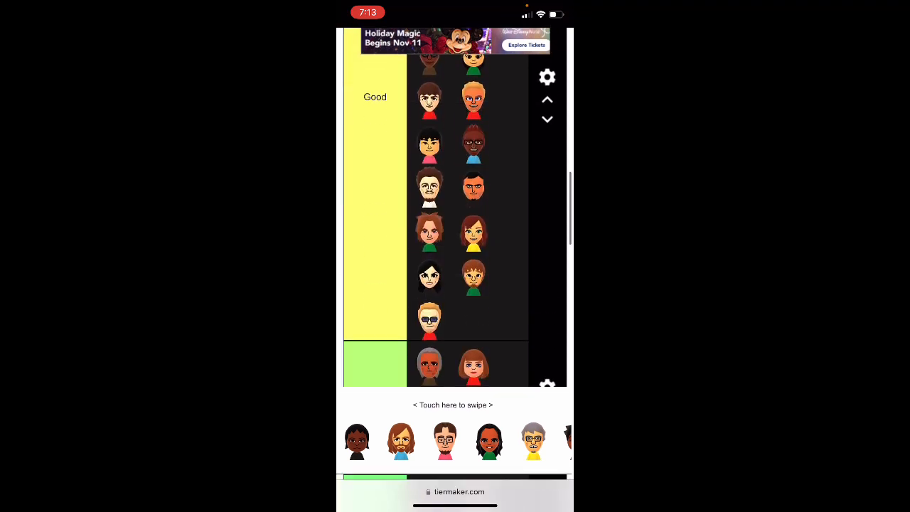
{"action": "scroll", "scroll_direction": "down", "scroll_amount": 3}
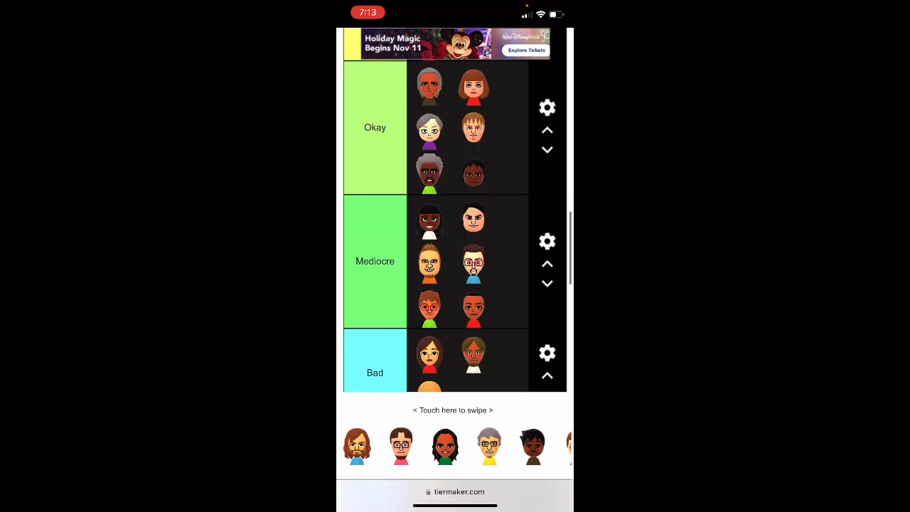
- Drop another Mii face into Good beside the sunglasses-wearing Mii
{"action": "scroll", "scroll_direction": "down", "scroll_amount": 3}
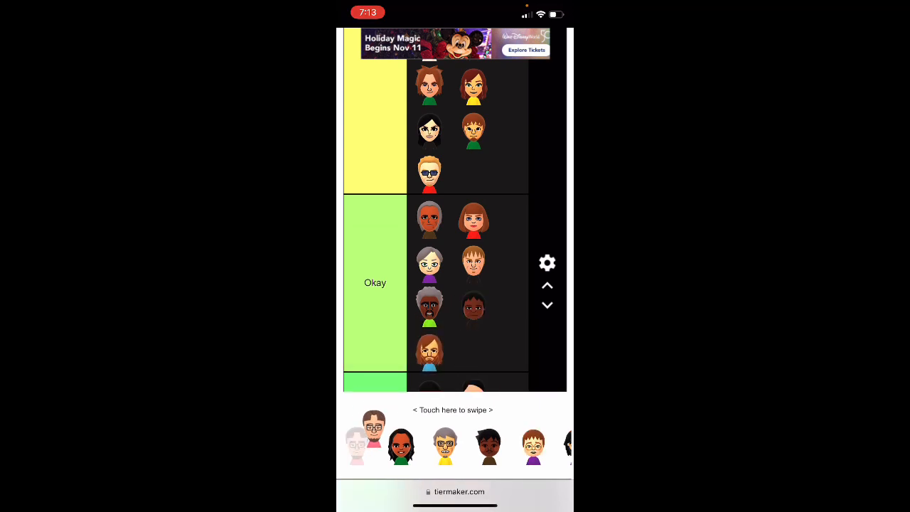
{"action": "scroll", "scroll_direction": "down", "scroll_amount": 3}
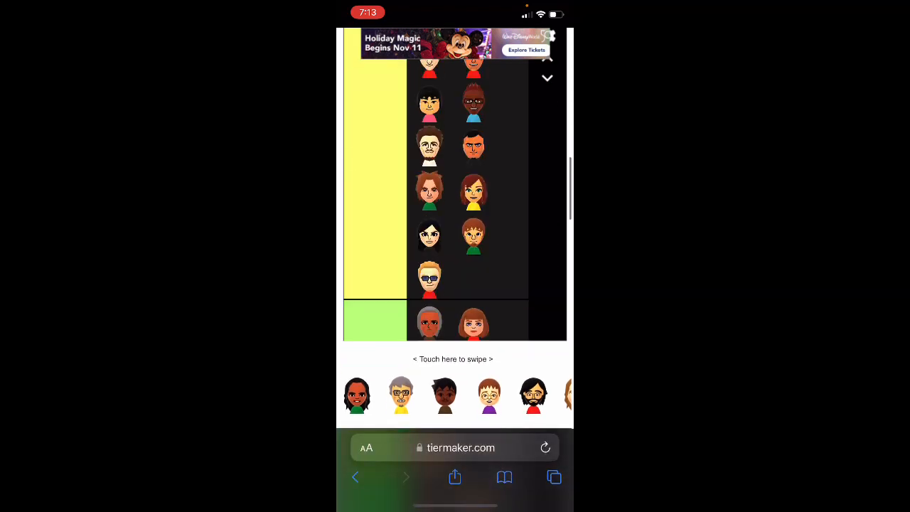
{"action": "scroll", "scroll_direction": "up", "scroll_amount": 3}
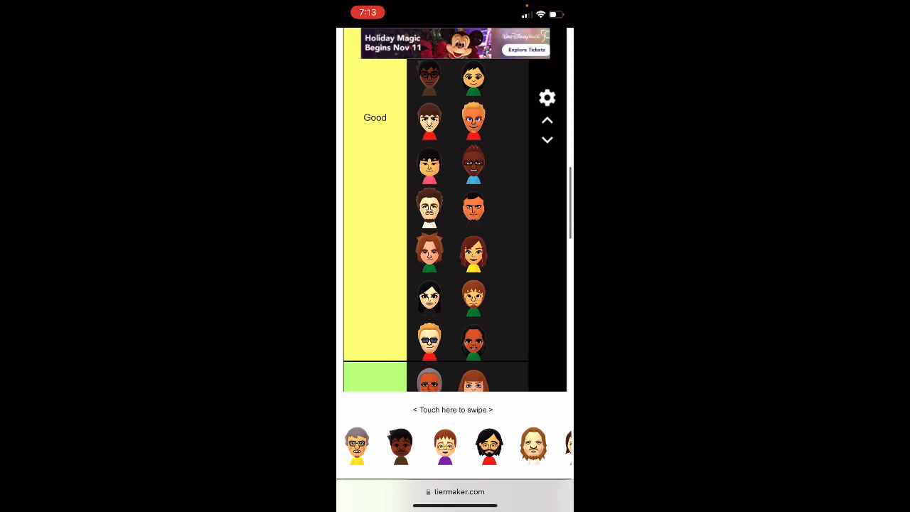
{"action": "scroll", "scroll_direction": "down", "scroll_amount": 3}
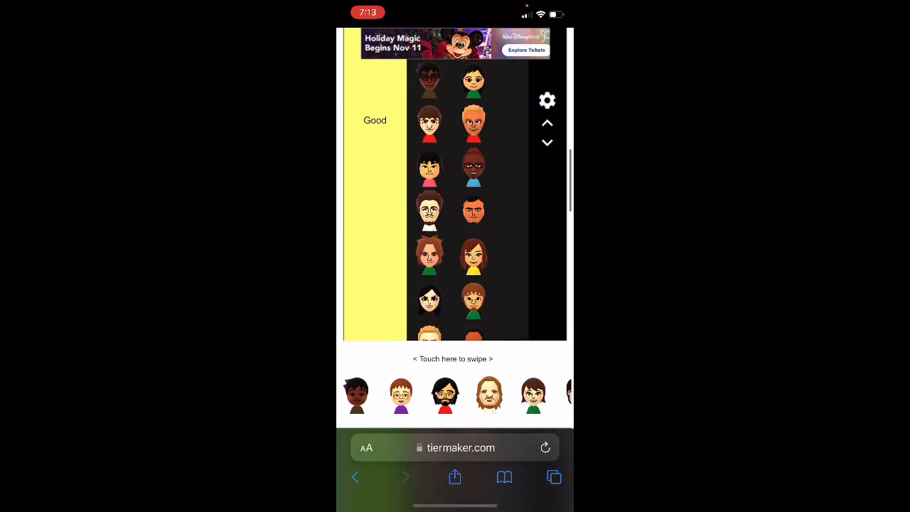
{"action": "scroll", "scroll_direction": "down", "scroll_amount": 3}
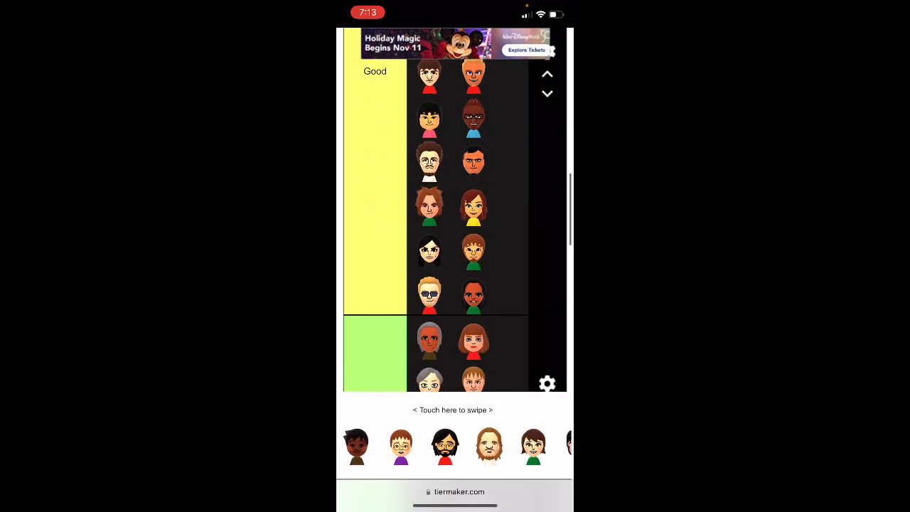
{"action": "scroll", "scroll_direction": "up", "scroll_amount": 3}
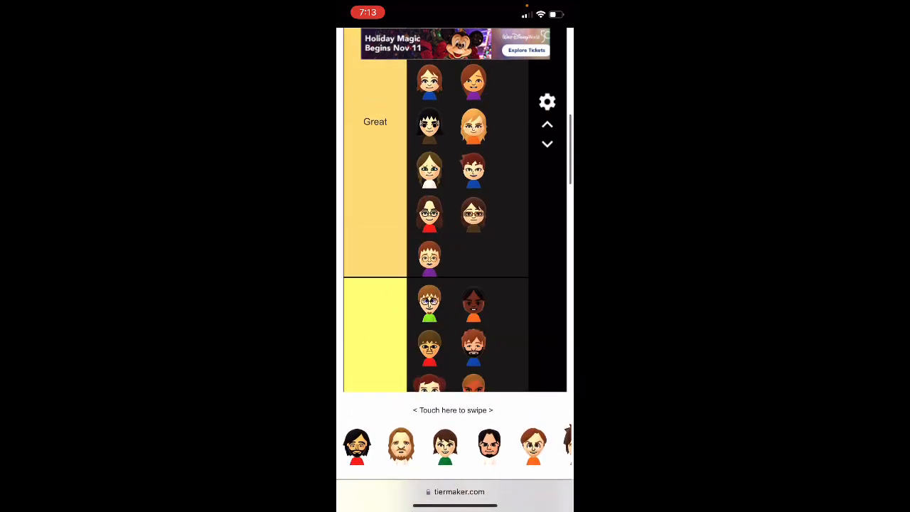
- Move several more tray Miis into Good and Mediocre, bringing Mediocre to seven faces
{"action": "scroll", "scroll_direction": "down", "scroll_amount": 3}
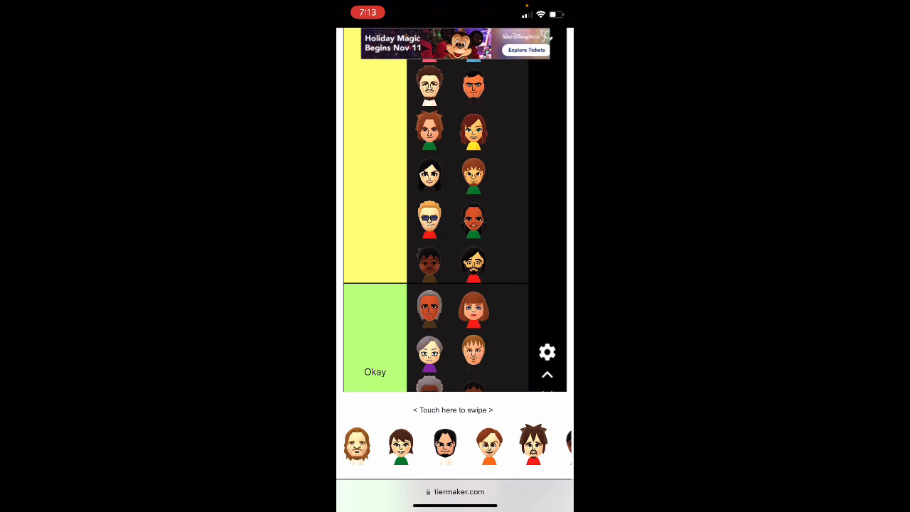
{"action": "scroll", "scroll_direction": "down", "scroll_amount": 3}
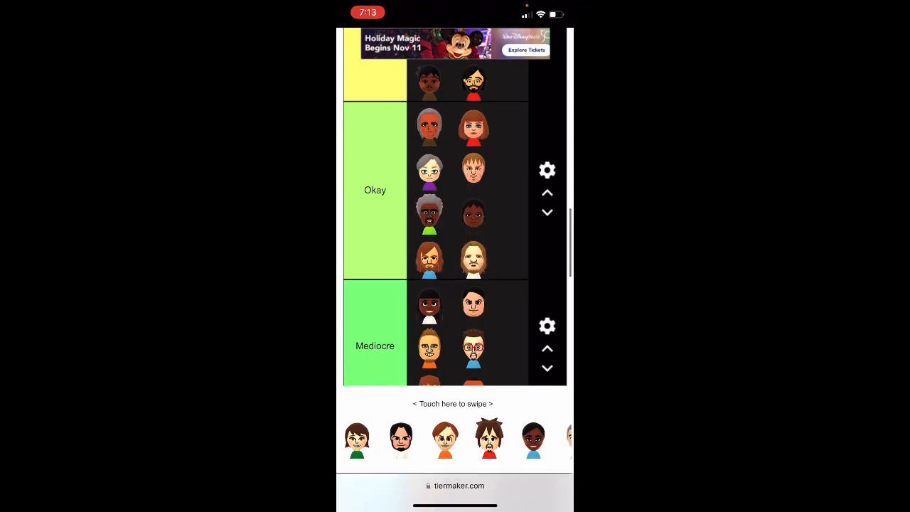
{"action": "scroll", "scroll_direction": "up", "scroll_amount": 3}
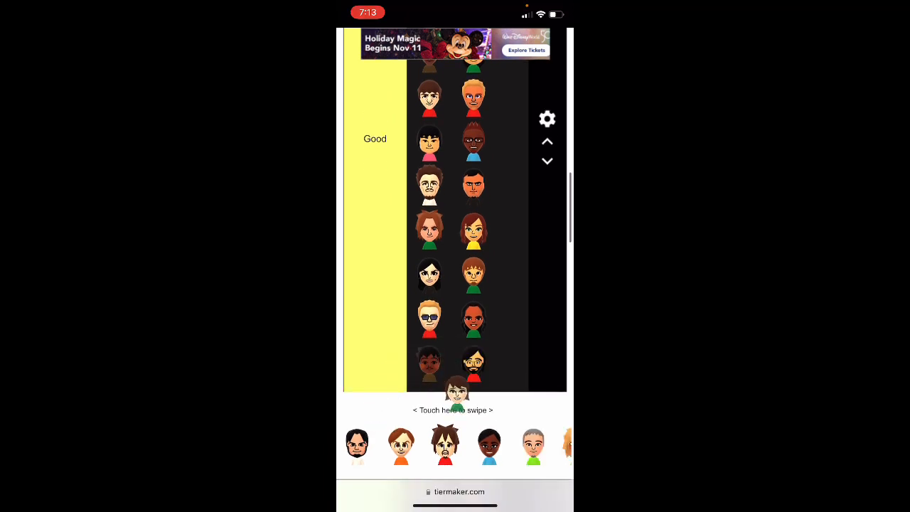
{"action": "scroll", "scroll_direction": "down", "scroll_amount": 3}
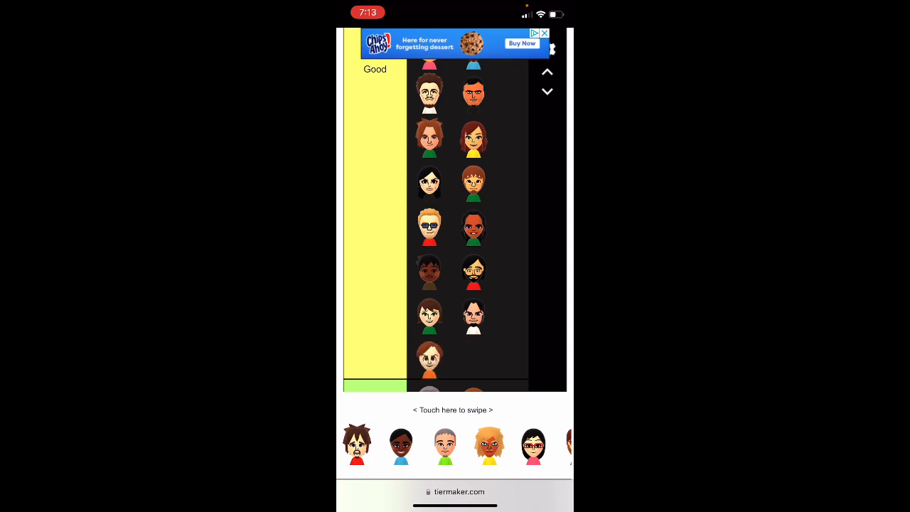
{"action": "scroll", "scroll_direction": "down", "scroll_amount": 3}
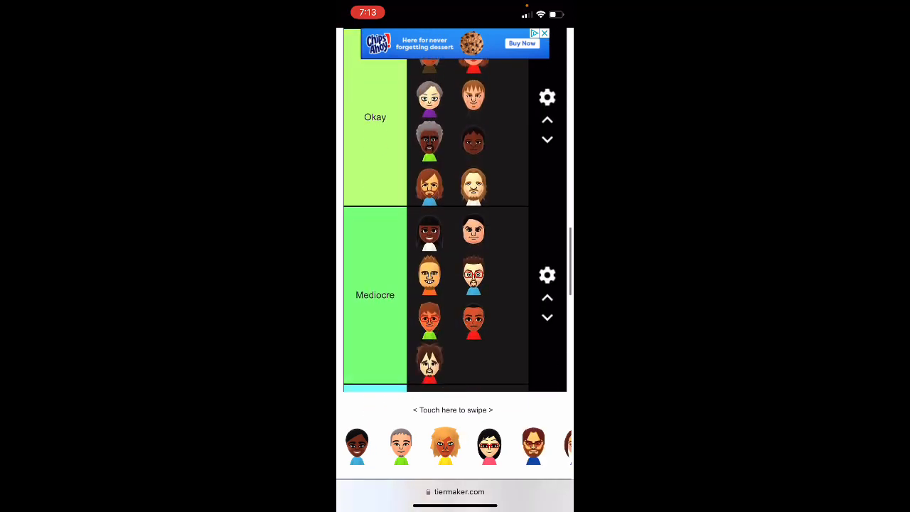
- Add one Mii to Okay and the curly-haired and glasses-wearing Miis to Good
{"action": "scroll", "scroll_direction": "down", "scroll_amount": 3}
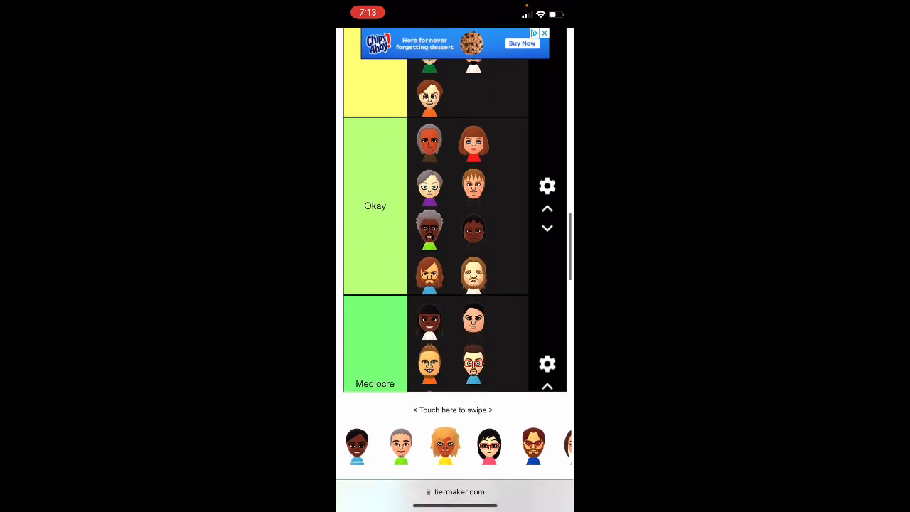
{"action": "scroll", "scroll_direction": "up", "scroll_amount": 3}
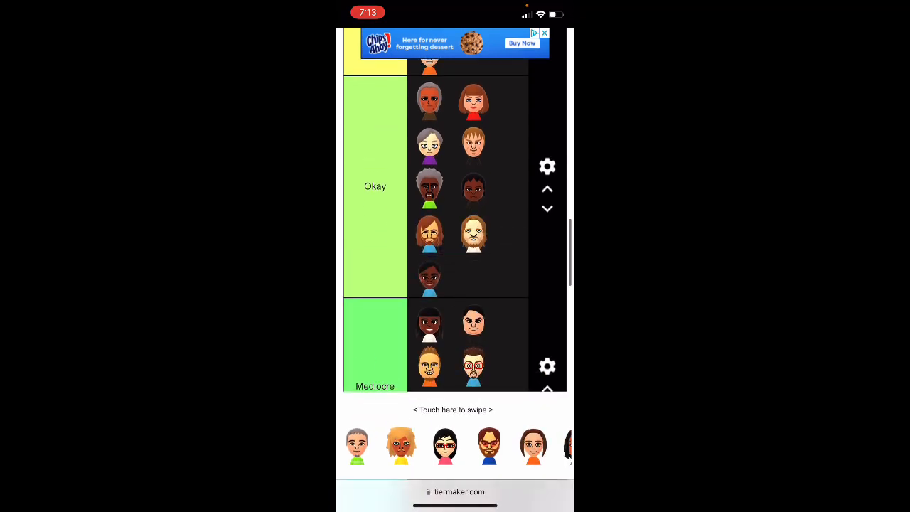
{"action": "scroll", "scroll_direction": "down", "scroll_amount": 3}
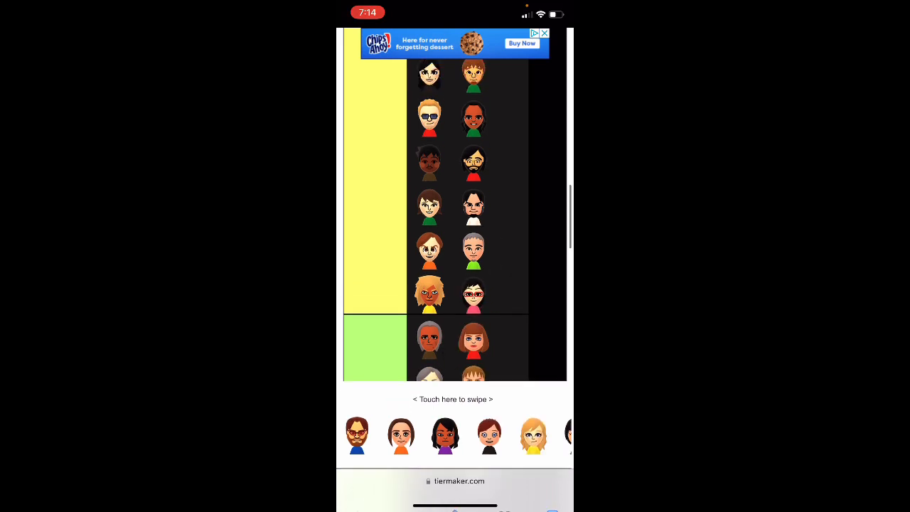
- Drag Mii faces from the tray into Great, Good and Okay, growing Great to thirteen faces
{"action": "scroll", "scroll_direction": "down", "scroll_amount": 3}
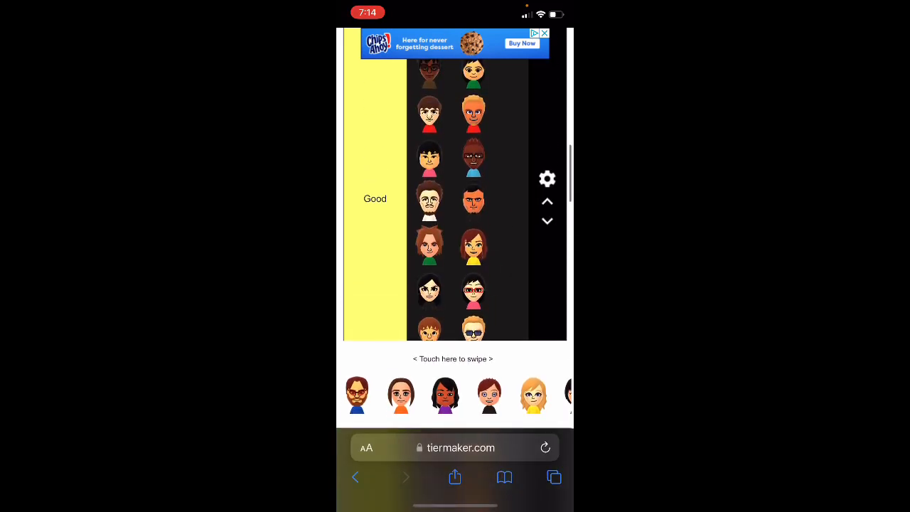
{"action": "scroll", "scroll_direction": "down", "scroll_amount": 3}
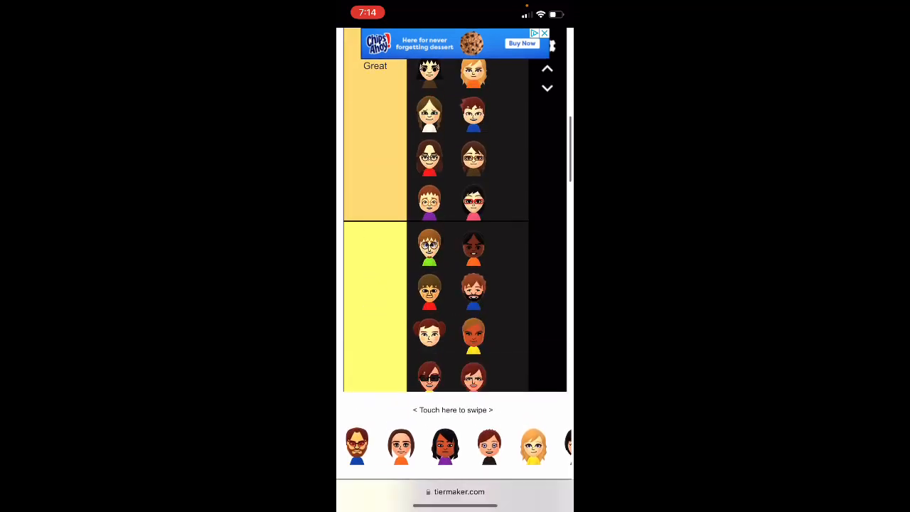
{"action": "scroll", "scroll_direction": "down", "scroll_amount": 3}
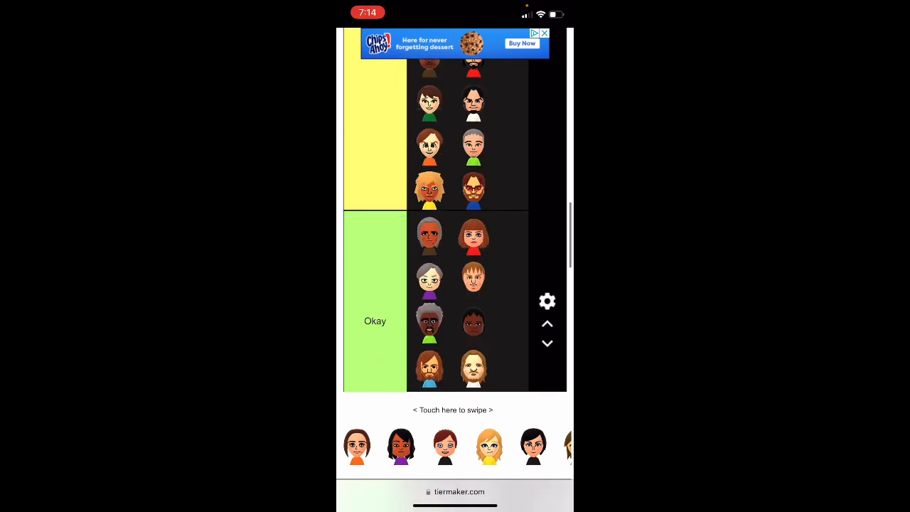
{"action": "scroll", "scroll_direction": "down", "scroll_amount": 3}
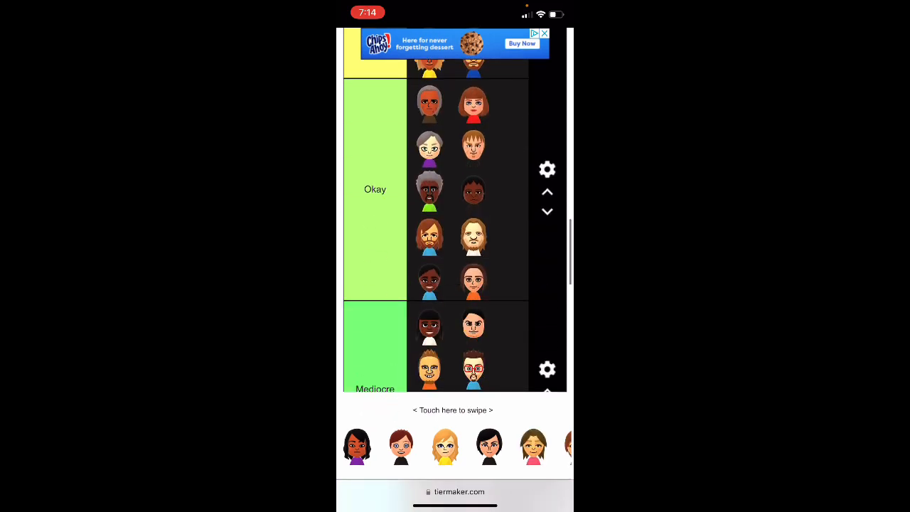
{"action": "scroll", "scroll_direction": "down", "scroll_amount": 3}
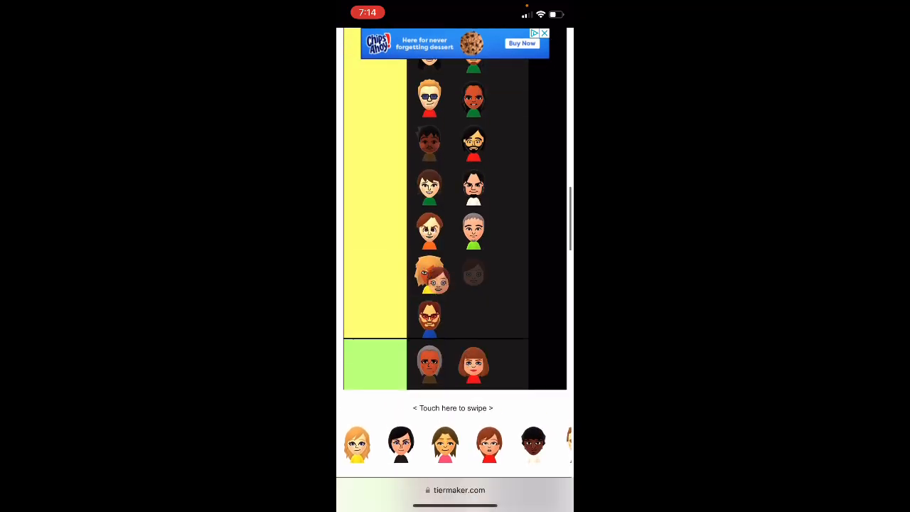
{"action": "scroll", "scroll_direction": "up", "scroll_amount": 3}
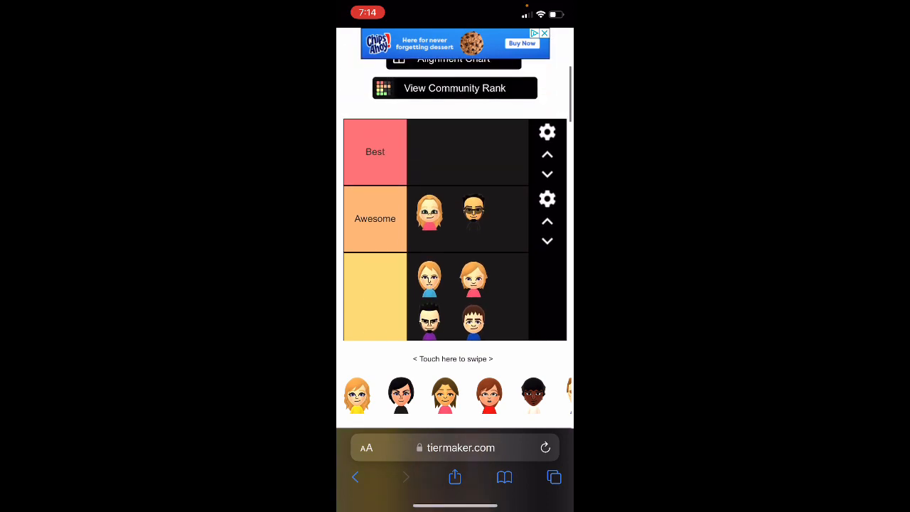
{"action": "scroll", "scroll_direction": "down", "scroll_amount": 3}
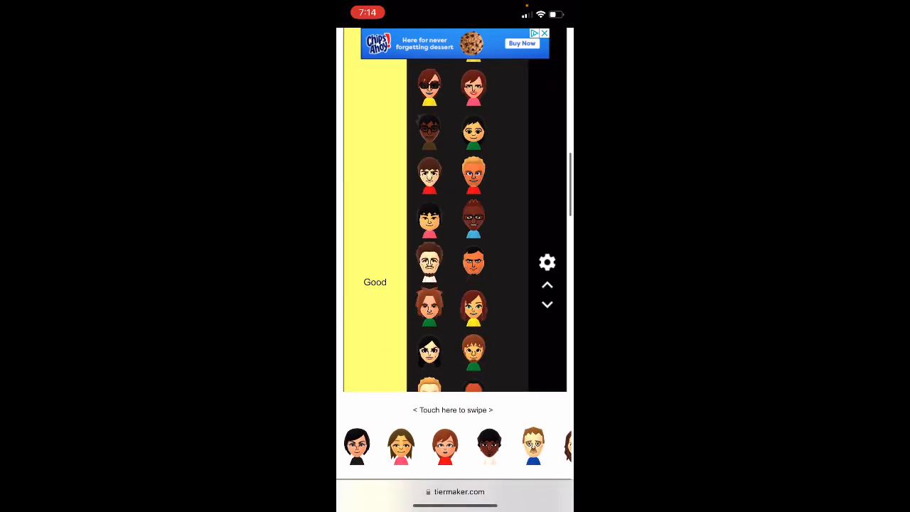
{"action": "scroll", "scroll_direction": "down", "scroll_amount": 3}
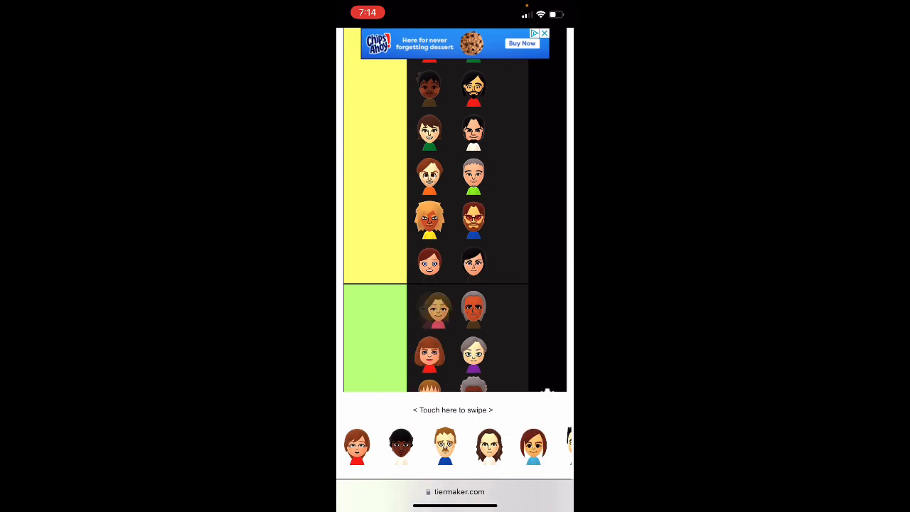
{"action": "scroll", "scroll_direction": "down", "scroll_amount": 3}
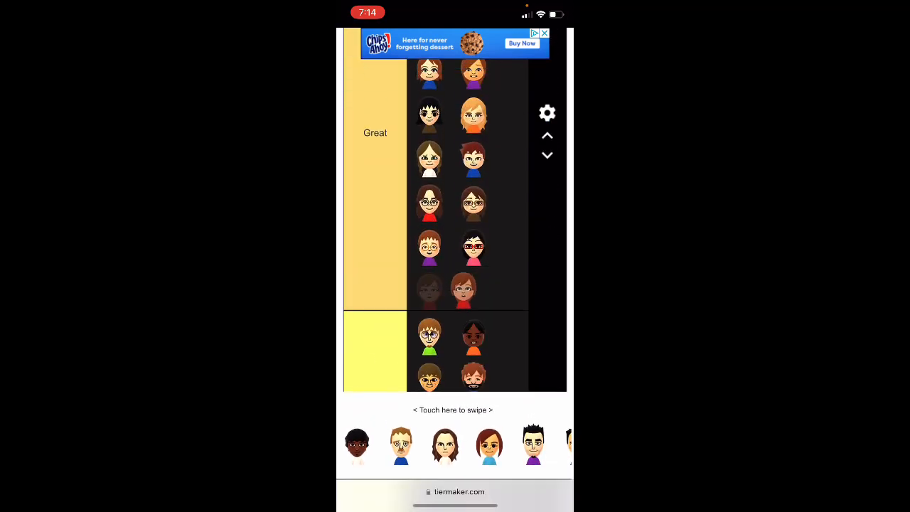
{"action": "scroll", "scroll_direction": "down", "scroll_amount": 3}
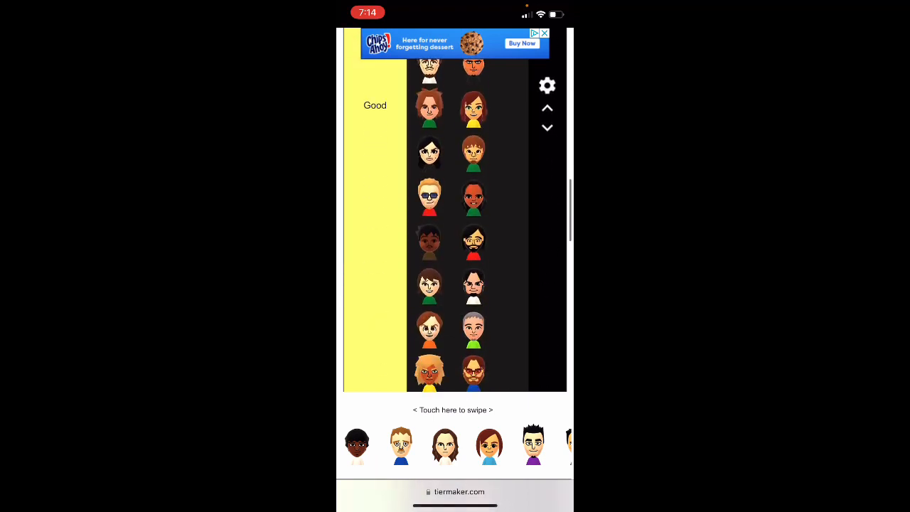
{"action": "scroll", "scroll_direction": "down", "scroll_amount": 3}
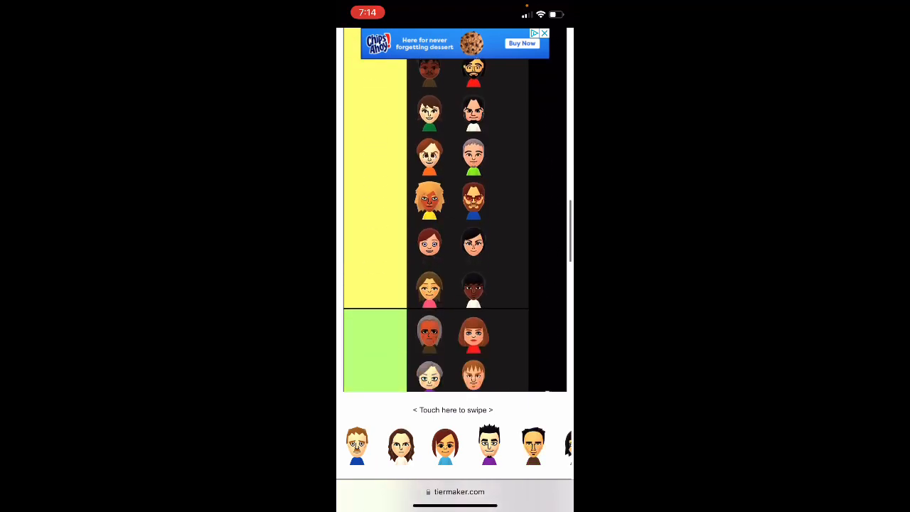
{"action": "scroll", "scroll_direction": "down", "scroll_amount": 3}
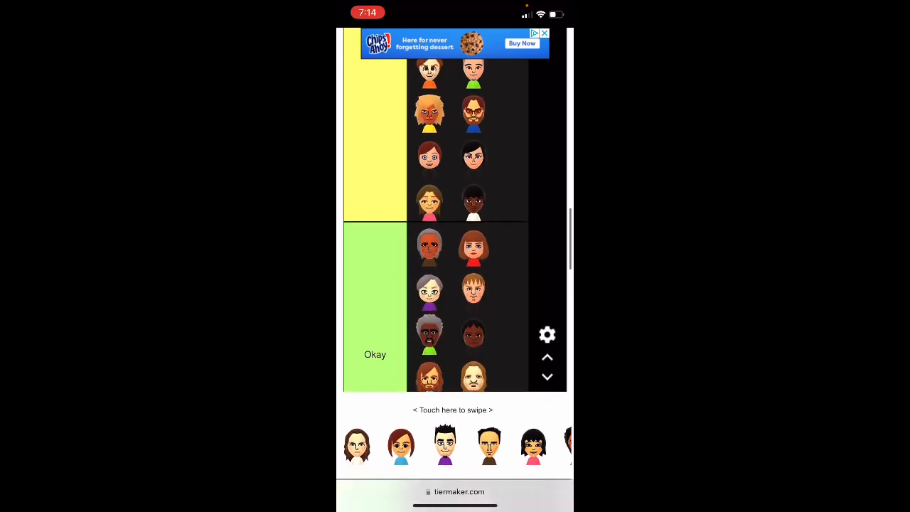
{"action": "scroll", "scroll_direction": "up", "scroll_amount": 3}
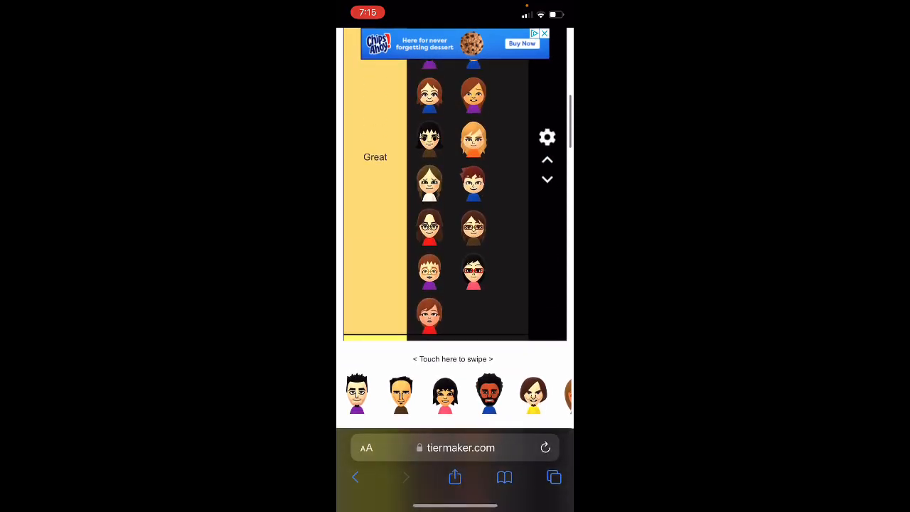
- Drag more Mii faces into the rows, bringing Okay to about eleven and Awesome to five
{"action": "scroll", "scroll_direction": "up", "scroll_amount": 3}
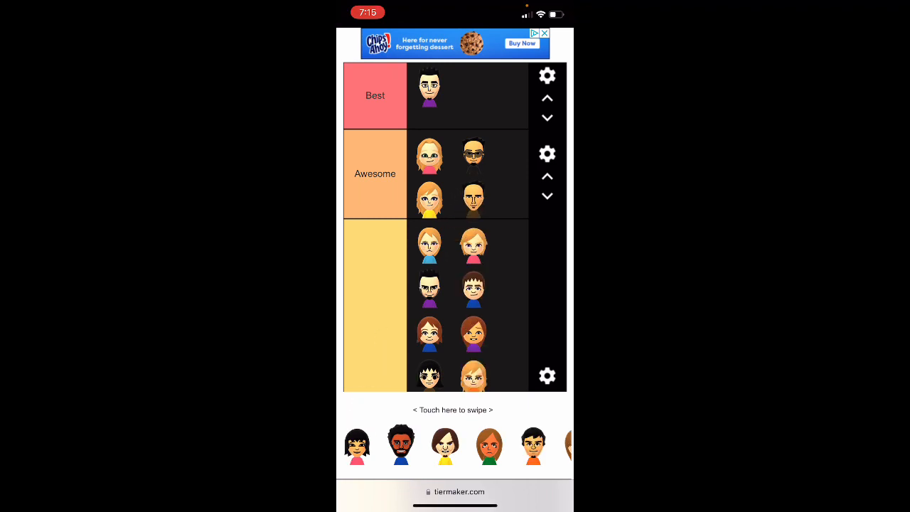
{"action": "scroll", "scroll_direction": "down", "scroll_amount": 3}
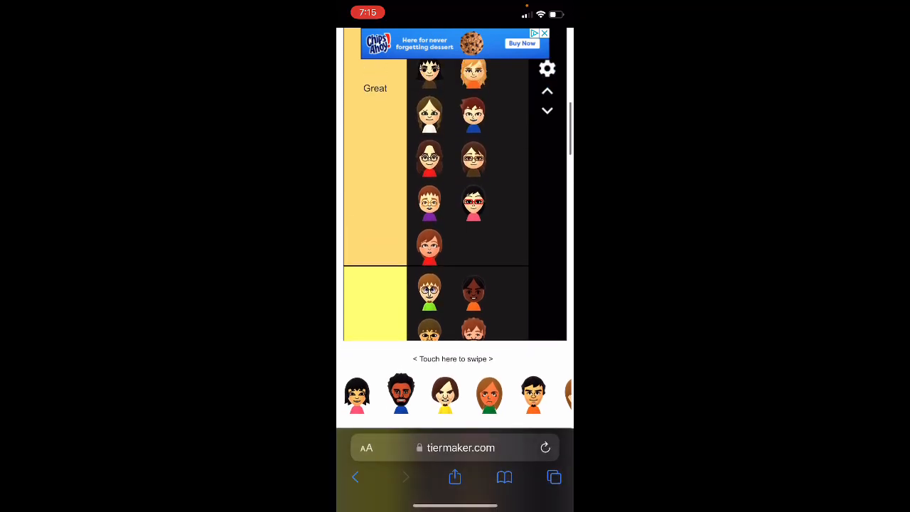
{"action": "scroll", "scroll_direction": "down", "scroll_amount": 3}
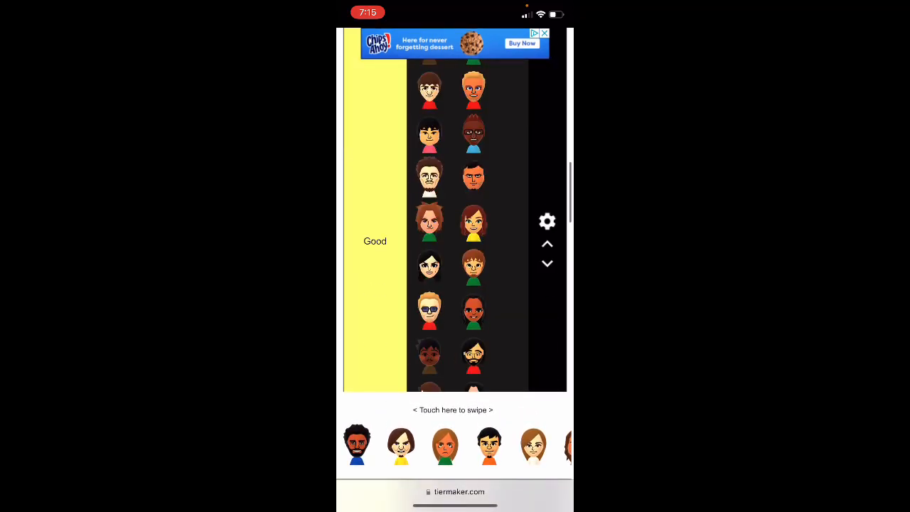
{"action": "scroll", "scroll_direction": "down", "scroll_amount": 3}
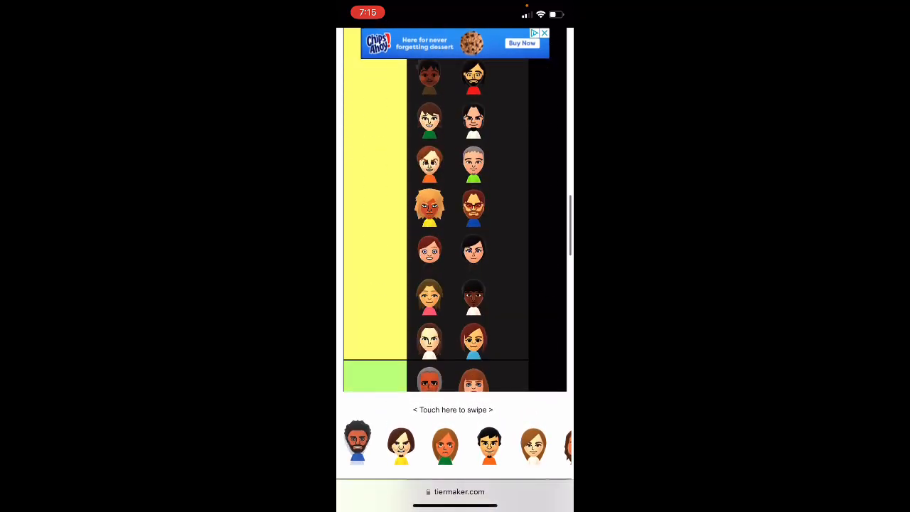
{"action": "scroll", "scroll_direction": "down", "scroll_amount": 3}
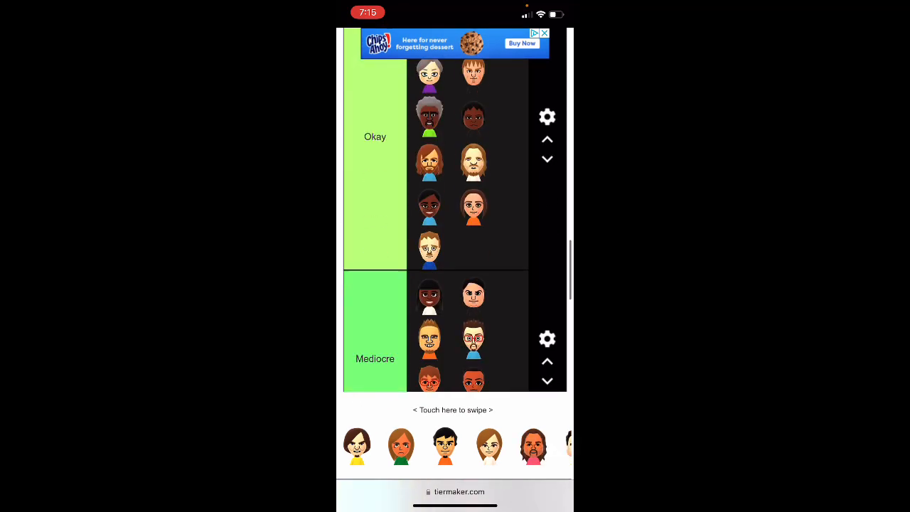
{"action": "scroll", "scroll_direction": "down", "scroll_amount": 3}
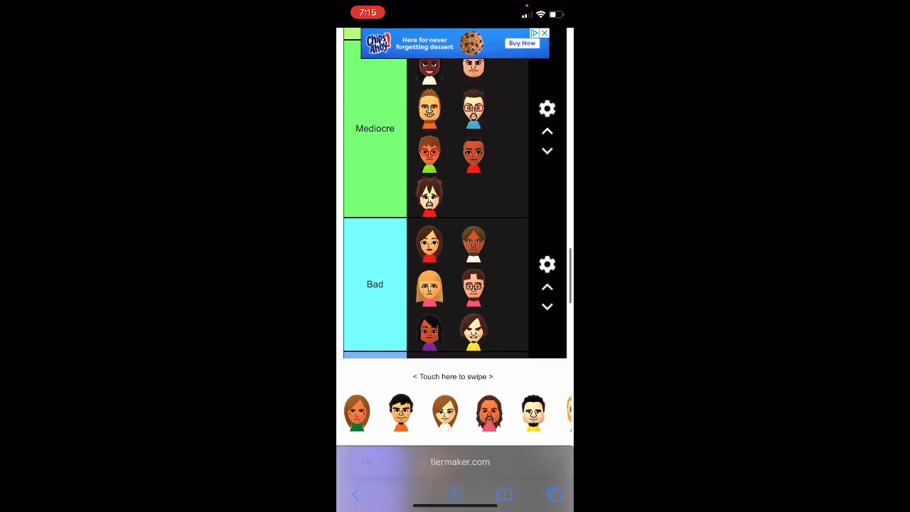
{"action": "scroll", "scroll_direction": "down", "scroll_amount": 3}
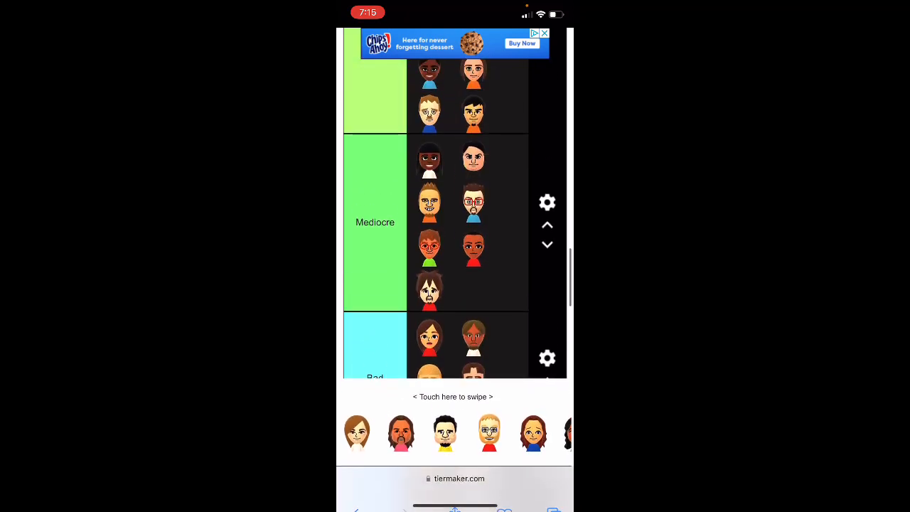
{"action": "scroll", "scroll_direction": "down", "scroll_amount": 3}
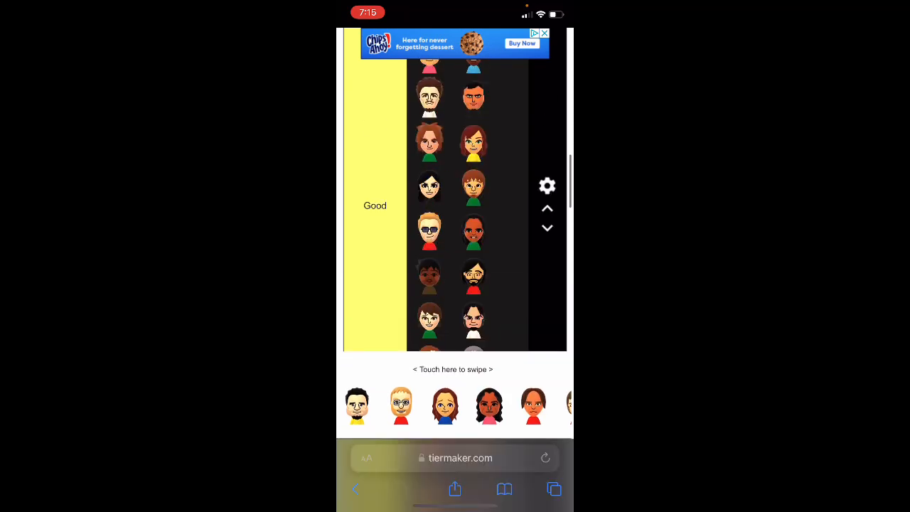
{"action": "scroll", "scroll_direction": "up", "scroll_amount": 3}
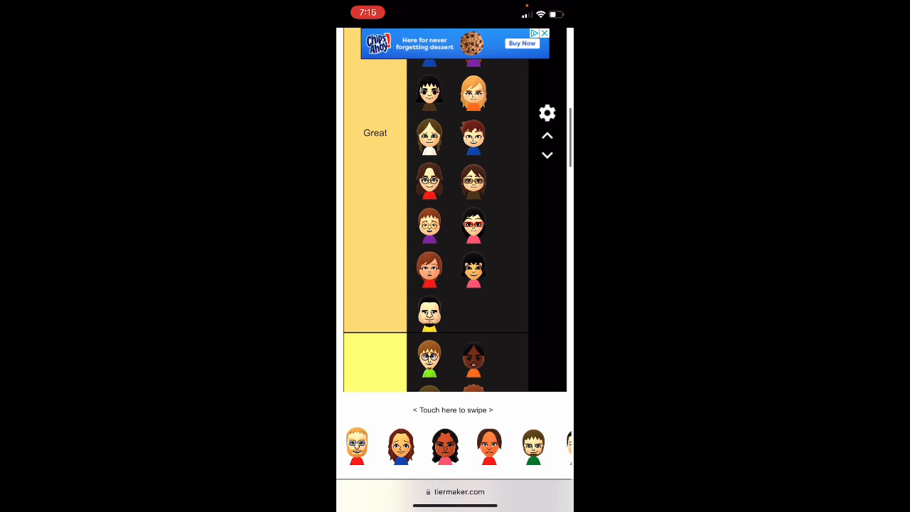
{"action": "scroll", "scroll_direction": "down", "scroll_amount": 3}
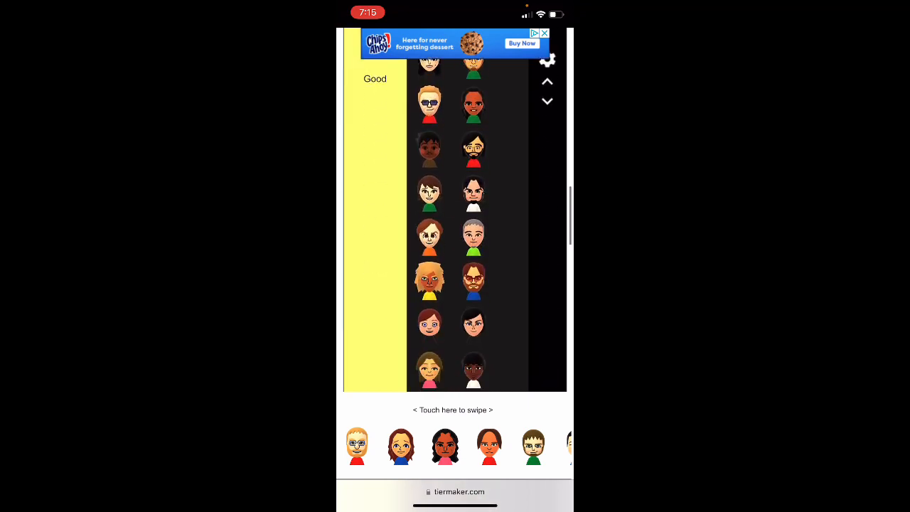
{"action": "scroll", "scroll_direction": "down", "scroll_amount": 3}
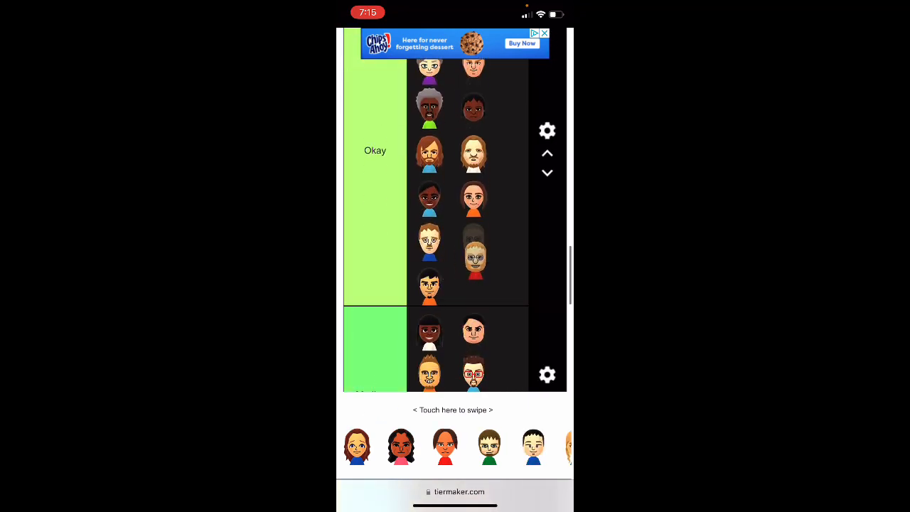
{"action": "scroll", "scroll_direction": "up", "scroll_amount": 3}
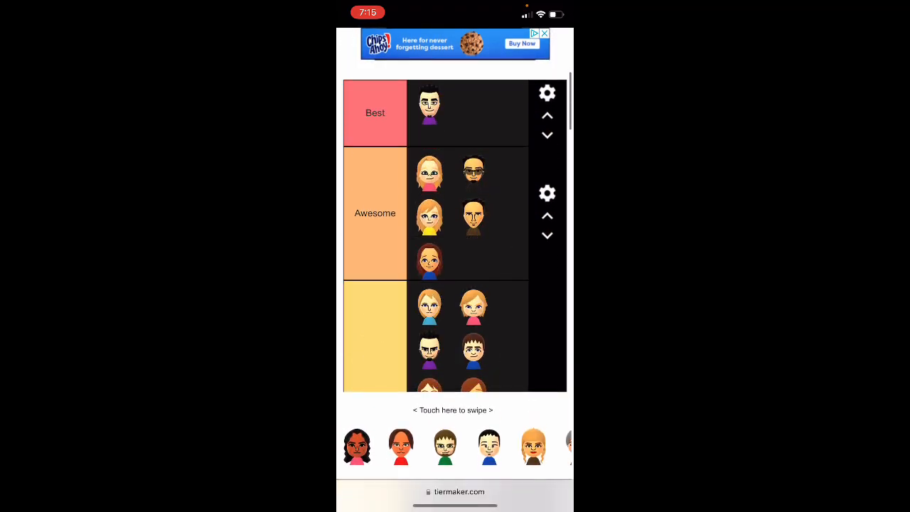
- Drop a second Mii into Best and add one more face each to Great and Good
{"action": "scroll", "scroll_direction": "down", "scroll_amount": 3}
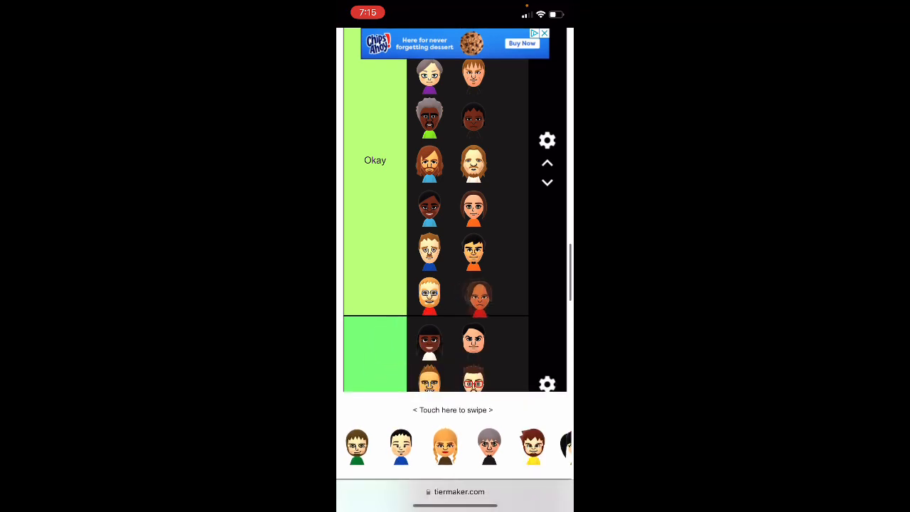
{"action": "scroll", "scroll_direction": "down", "scroll_amount": 3}
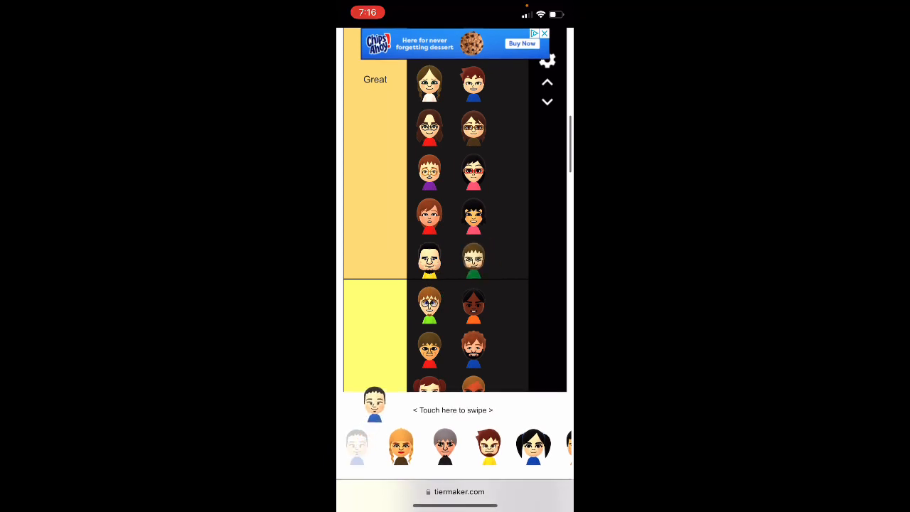
{"action": "scroll", "scroll_direction": "down", "scroll_amount": 3}
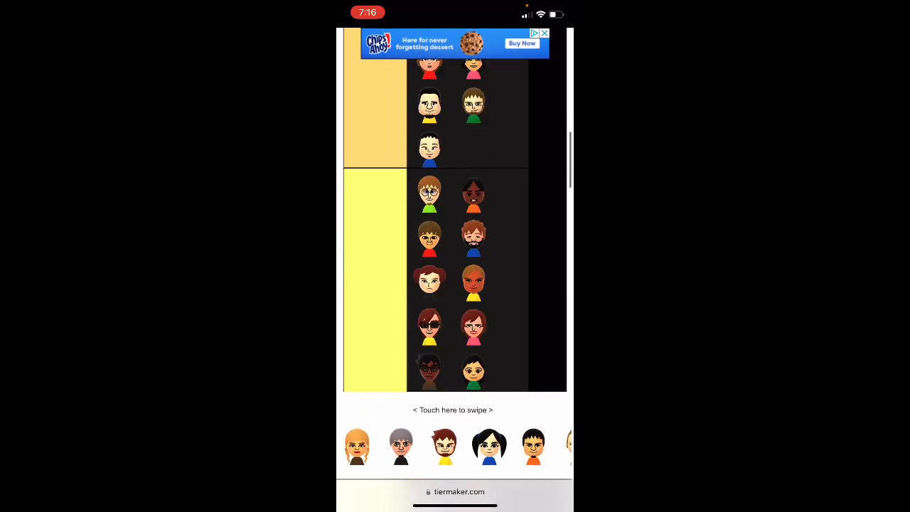
{"action": "scroll", "scroll_direction": "down", "scroll_amount": 3}
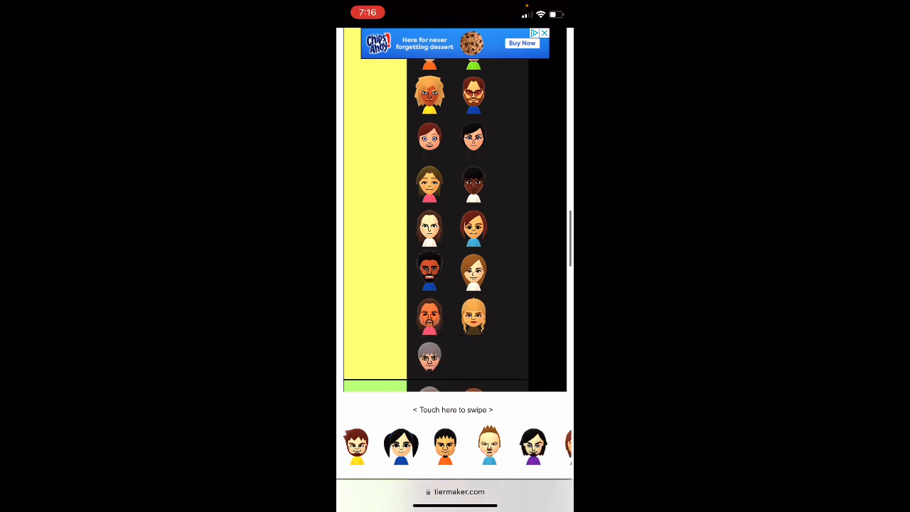
{"action": "scroll", "scroll_direction": "down", "scroll_amount": 3}
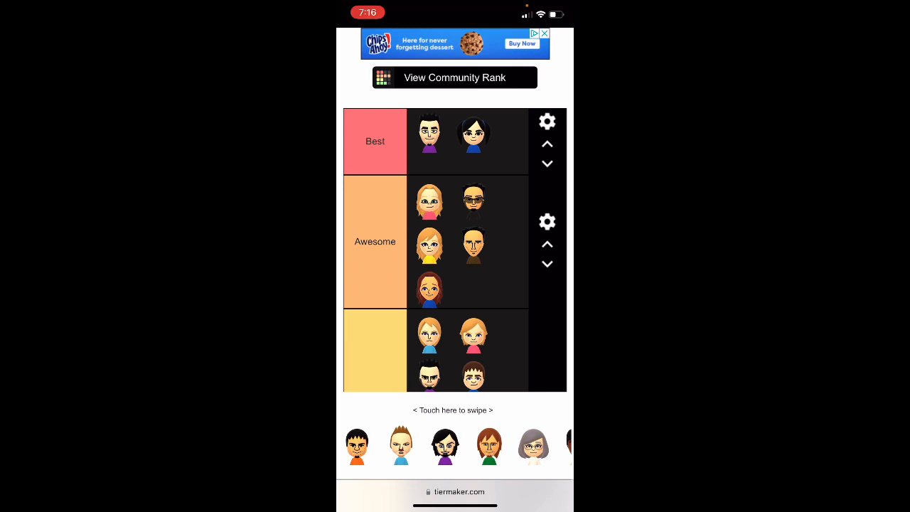
- Rank remaining Miis into Good, Okay, Bad, Terrible and Awesome until only three are left in the tray
{"action": "scroll", "scroll_direction": "down", "scroll_amount": 3}
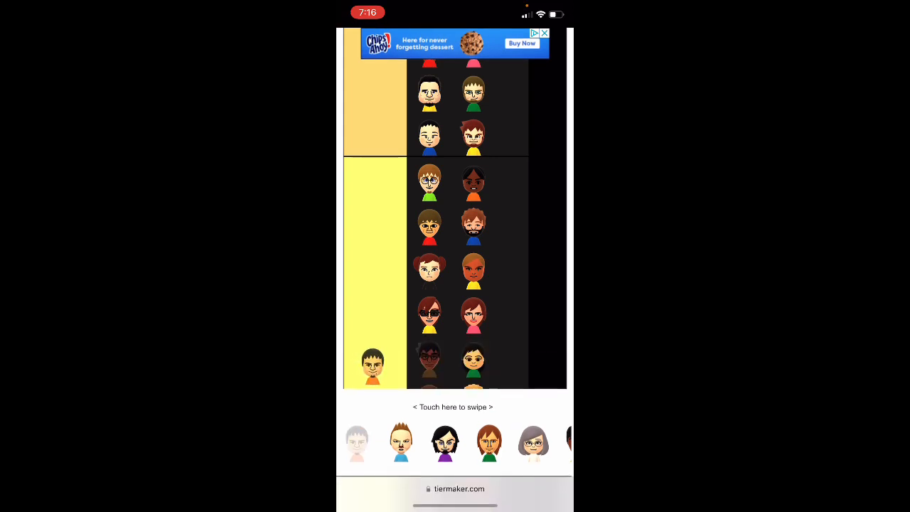
{"action": "scroll", "scroll_direction": "down", "scroll_amount": 3}
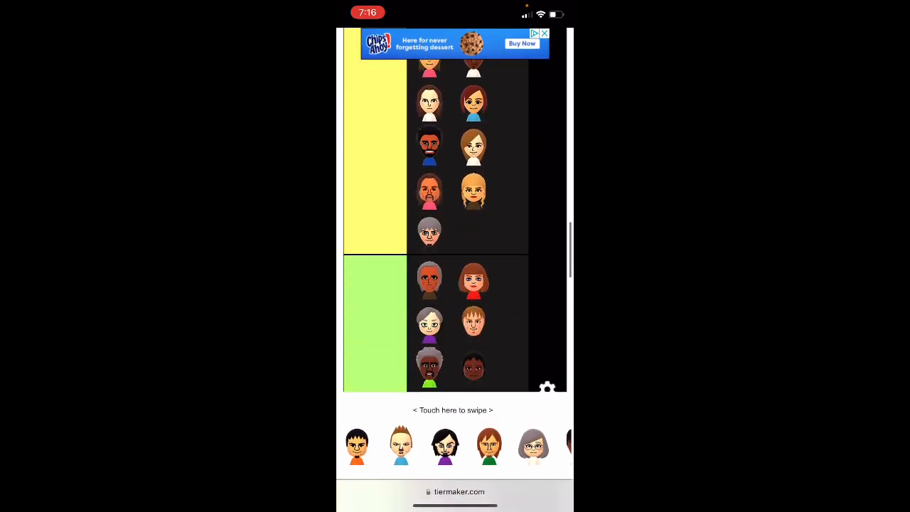
{"action": "scroll", "scroll_direction": "down", "scroll_amount": 3}
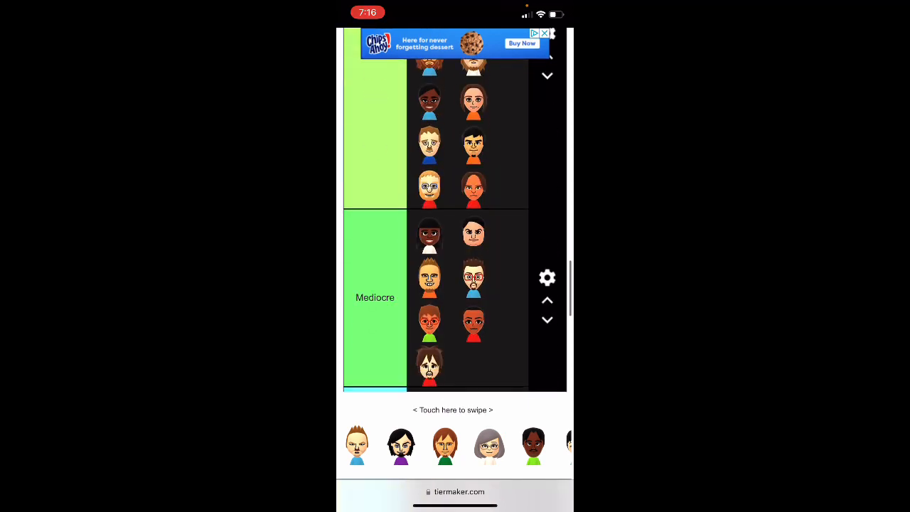
{"action": "scroll", "scroll_direction": "down", "scroll_amount": 3}
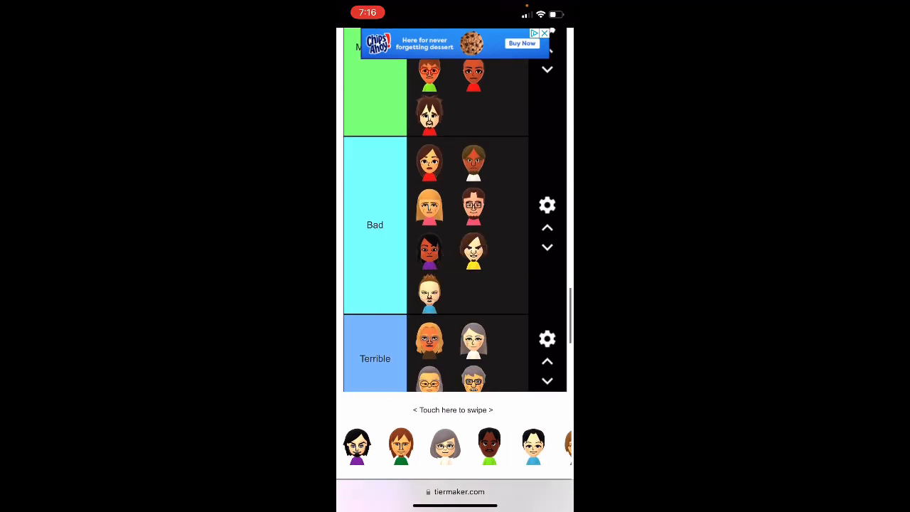
{"action": "scroll", "scroll_direction": "down", "scroll_amount": 3}
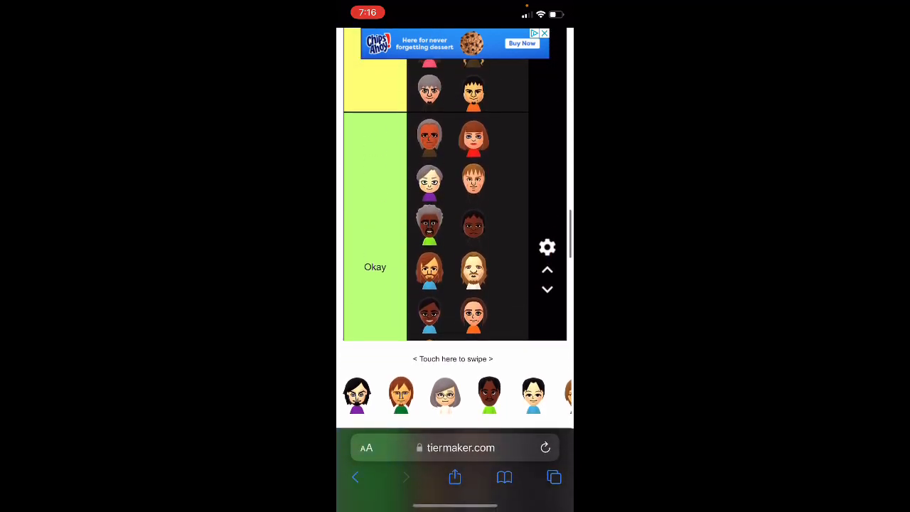
{"action": "scroll", "scroll_direction": "down", "scroll_amount": 3}
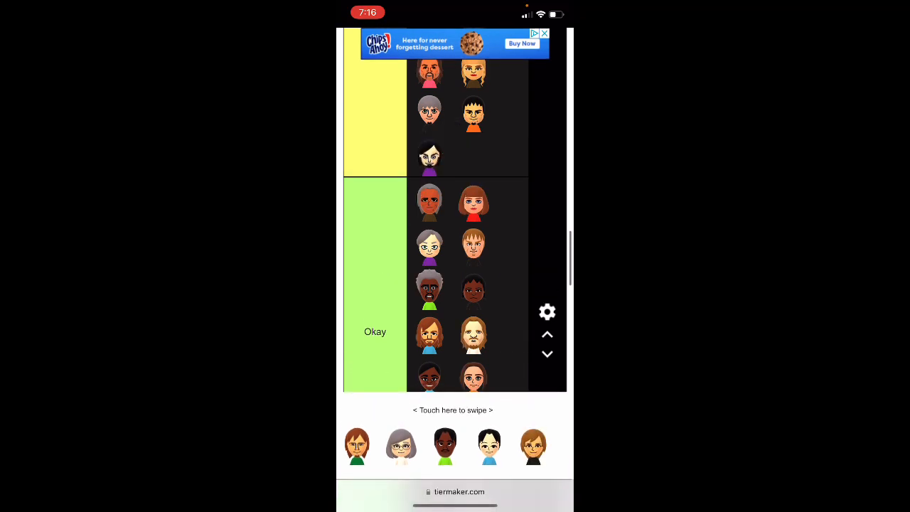
{"action": "scroll", "scroll_direction": "down", "scroll_amount": 3}
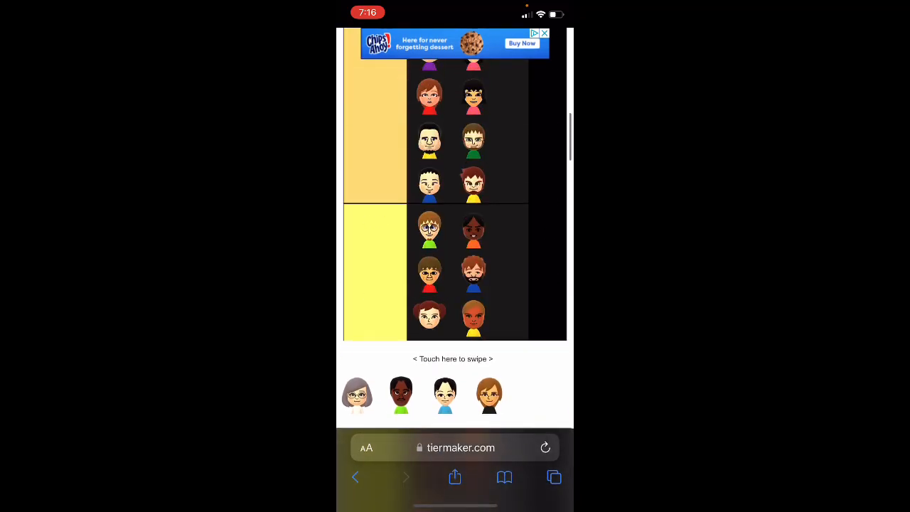
{"action": "scroll", "scroll_direction": "up", "scroll_amount": 3}
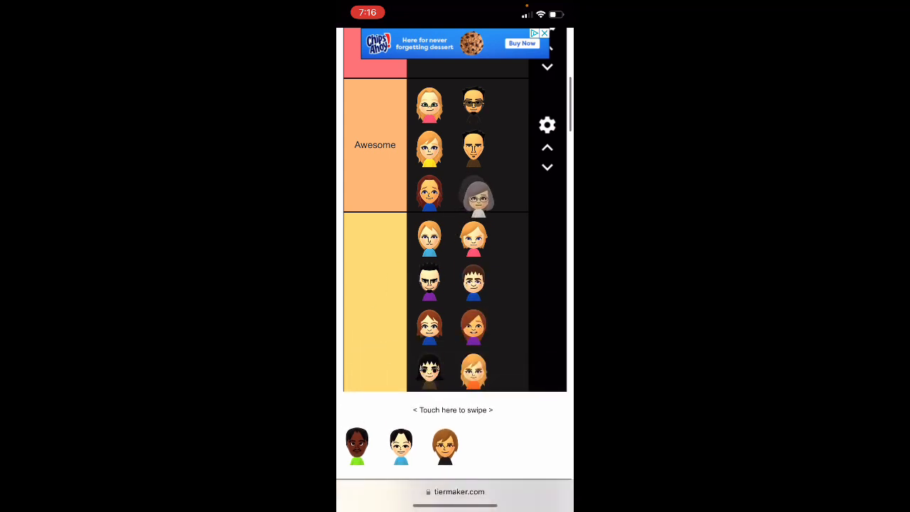
{"action": "scroll", "scroll_direction": "down", "scroll_amount": 3}
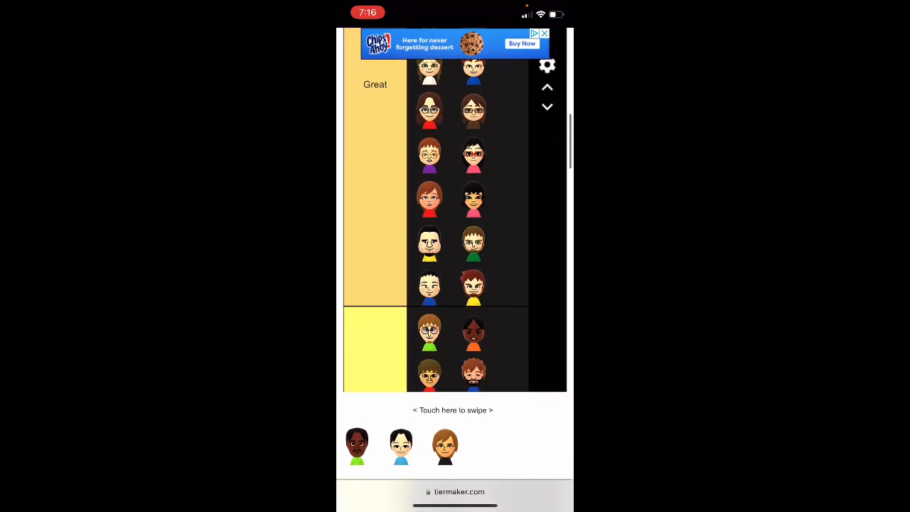
- Place the final three Miis into Great and the lower tiers, emptying the tray with Awful at three faces
{"action": "scroll", "scroll_direction": "down", "scroll_amount": 3}
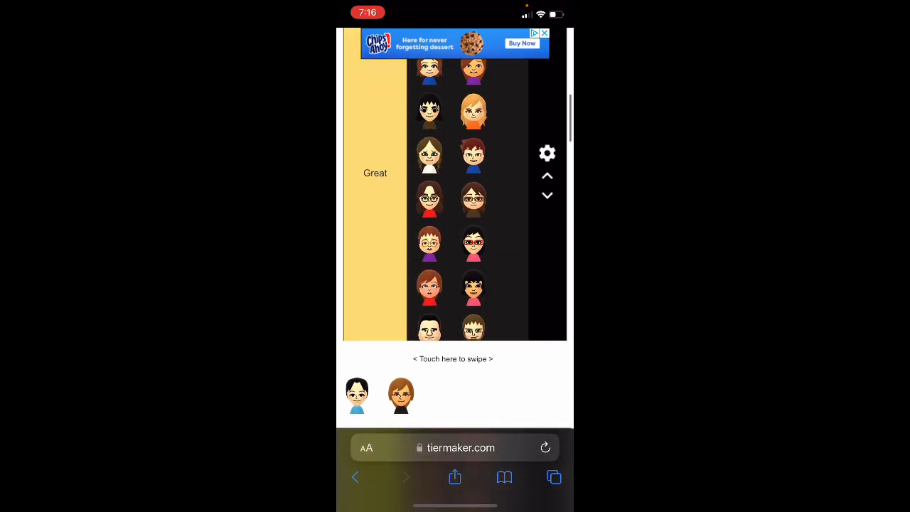
{"action": "scroll", "scroll_direction": "down", "scroll_amount": 3}
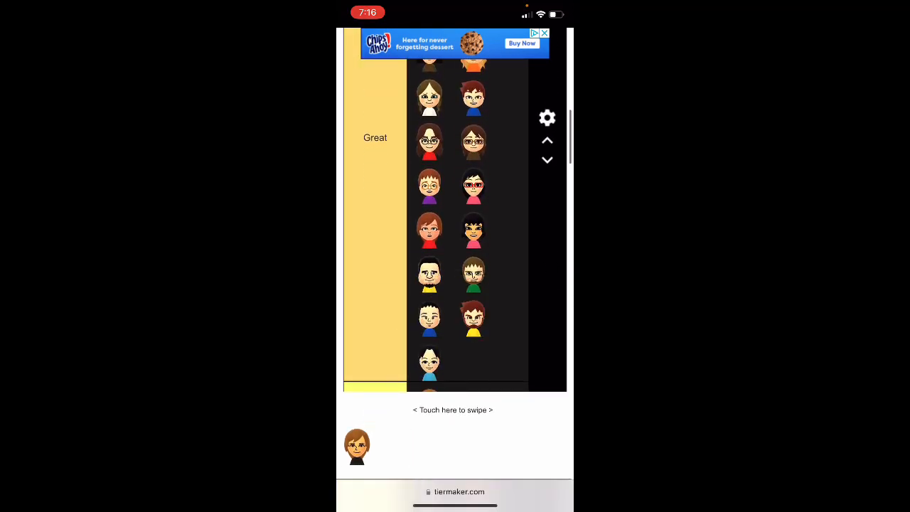
{"action": "scroll", "scroll_direction": "down", "scroll_amount": 3}
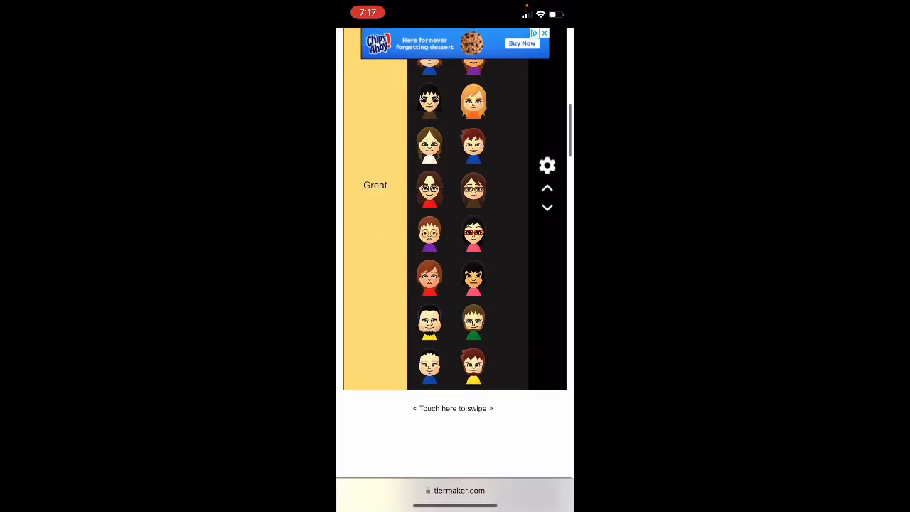
{"action": "scroll", "scroll_direction": "down", "scroll_amount": 3}
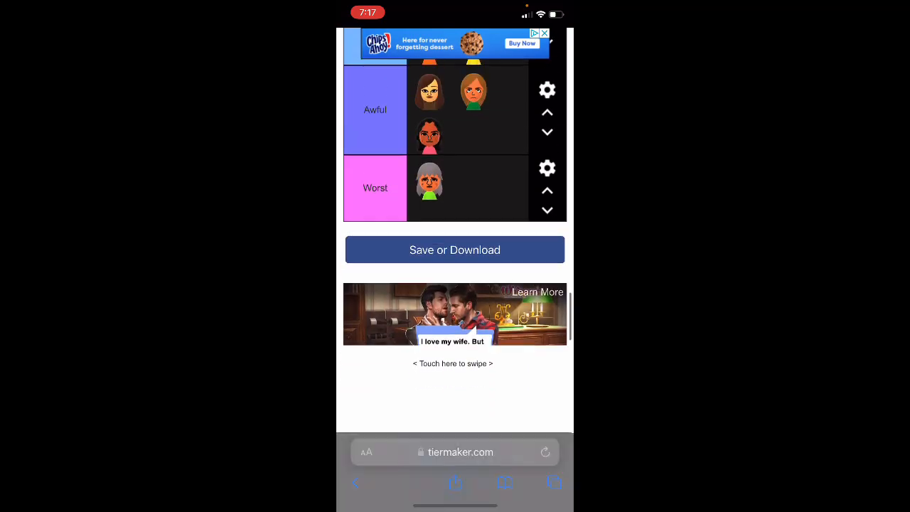